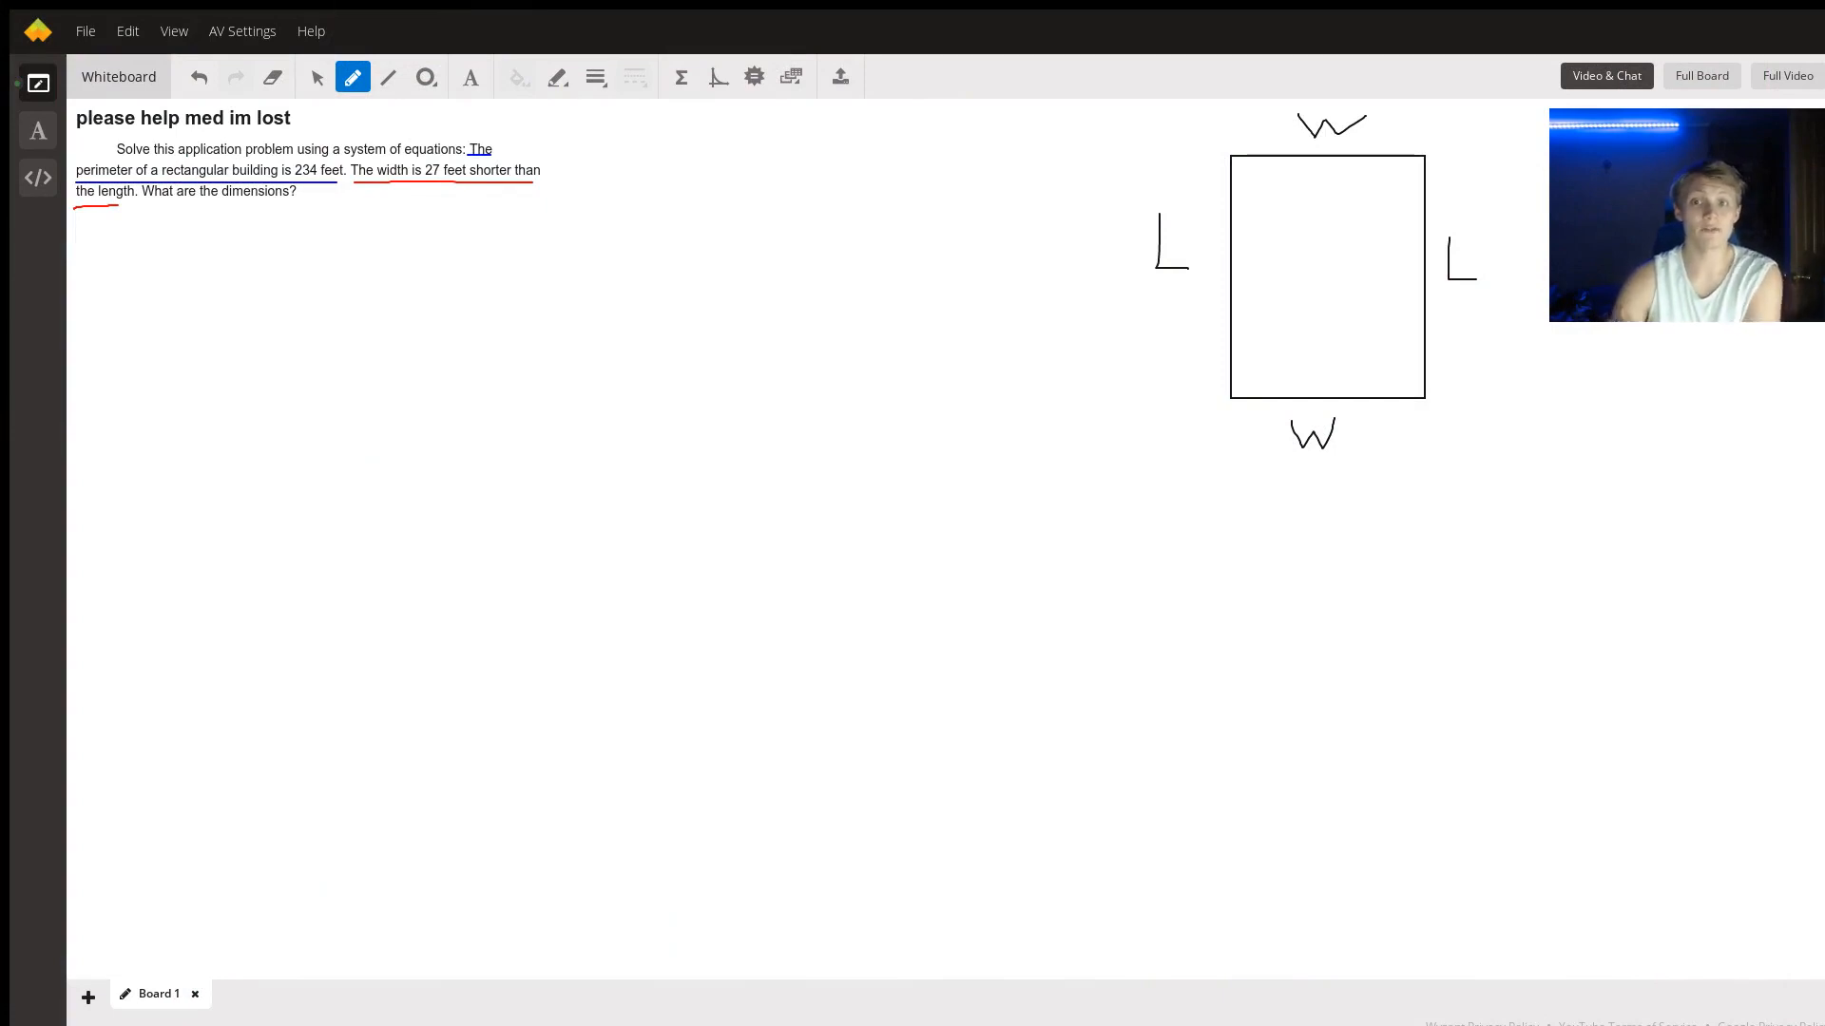
mouse_move(644, 123)
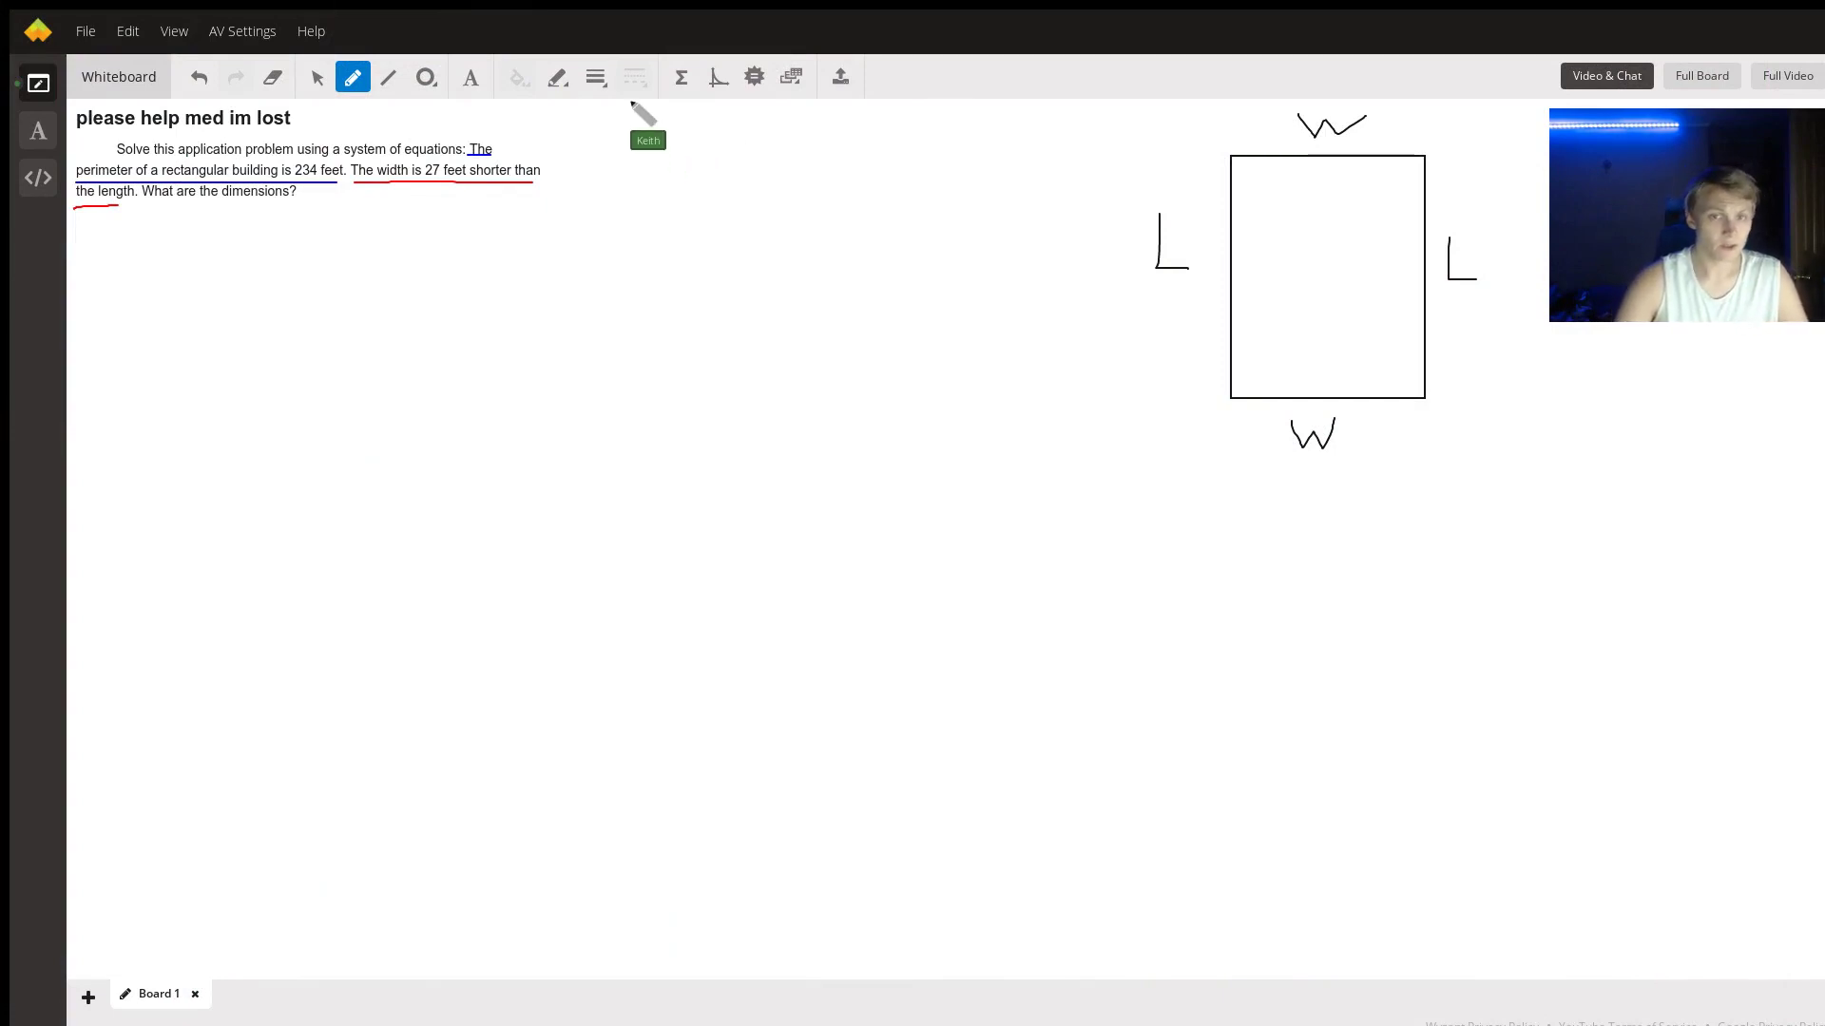
mouse_move(553, 151)
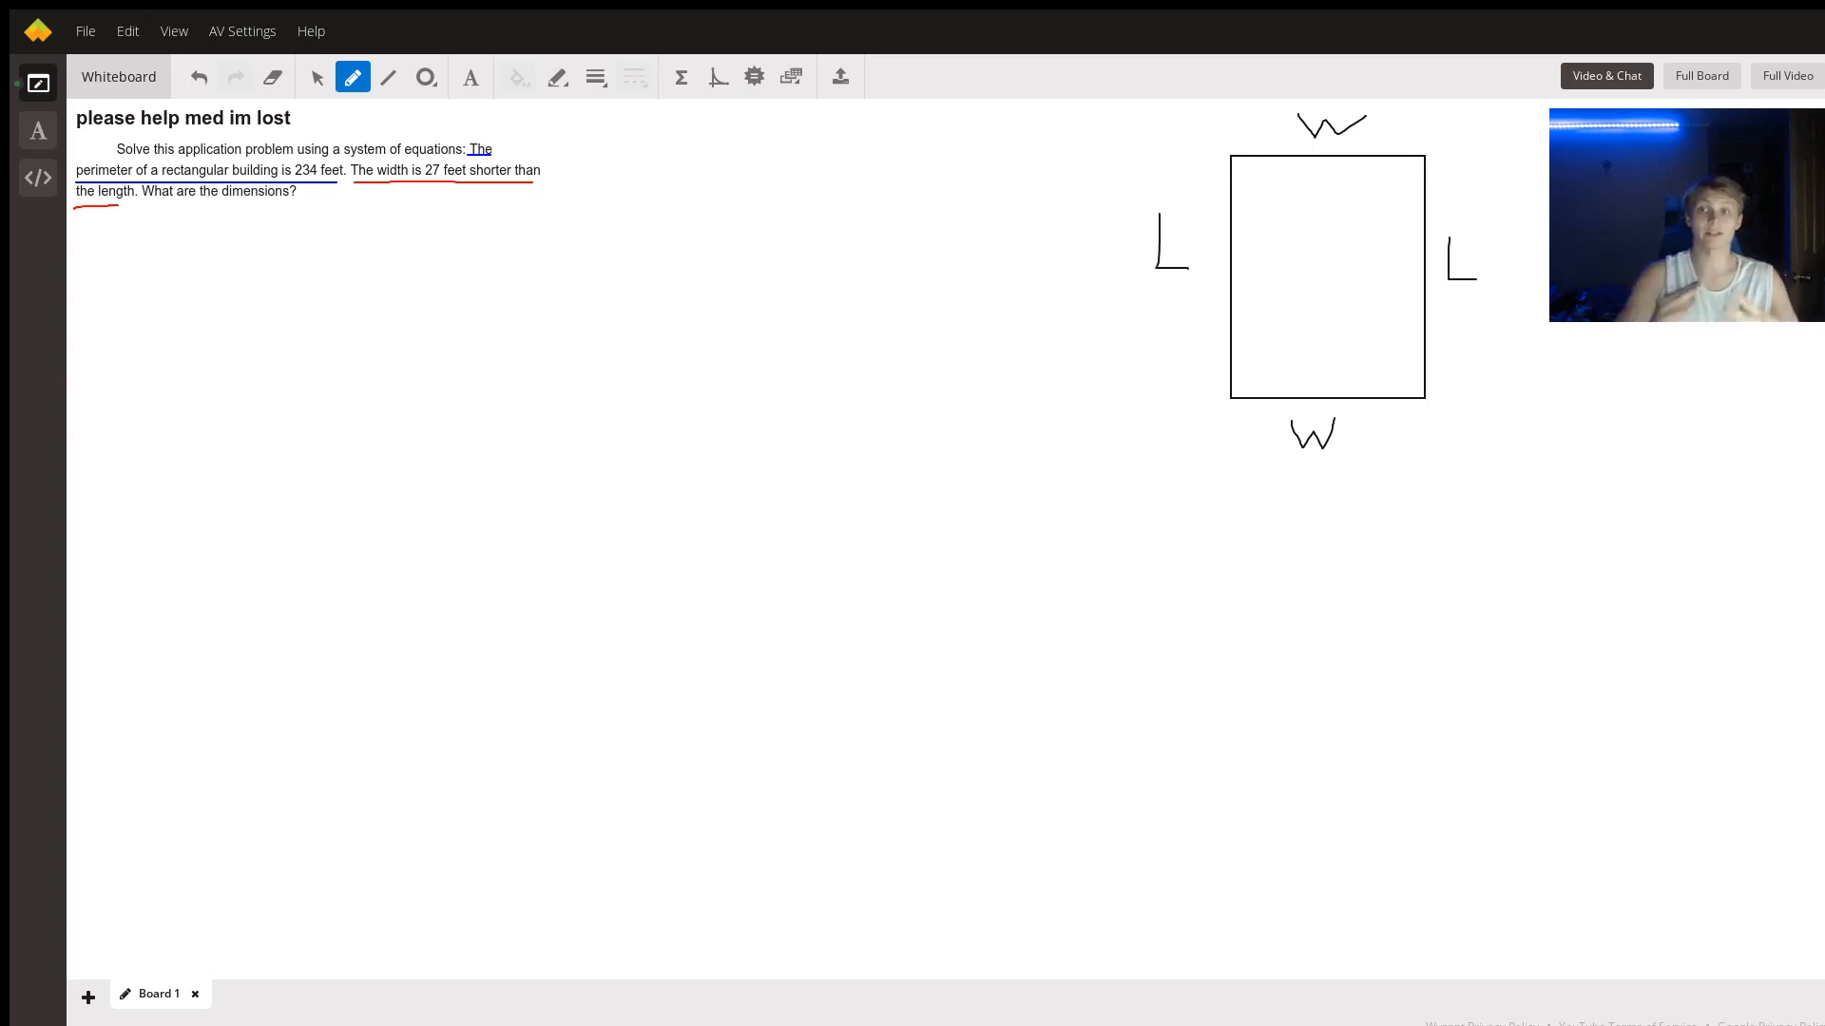
mouse_move(587, 238)
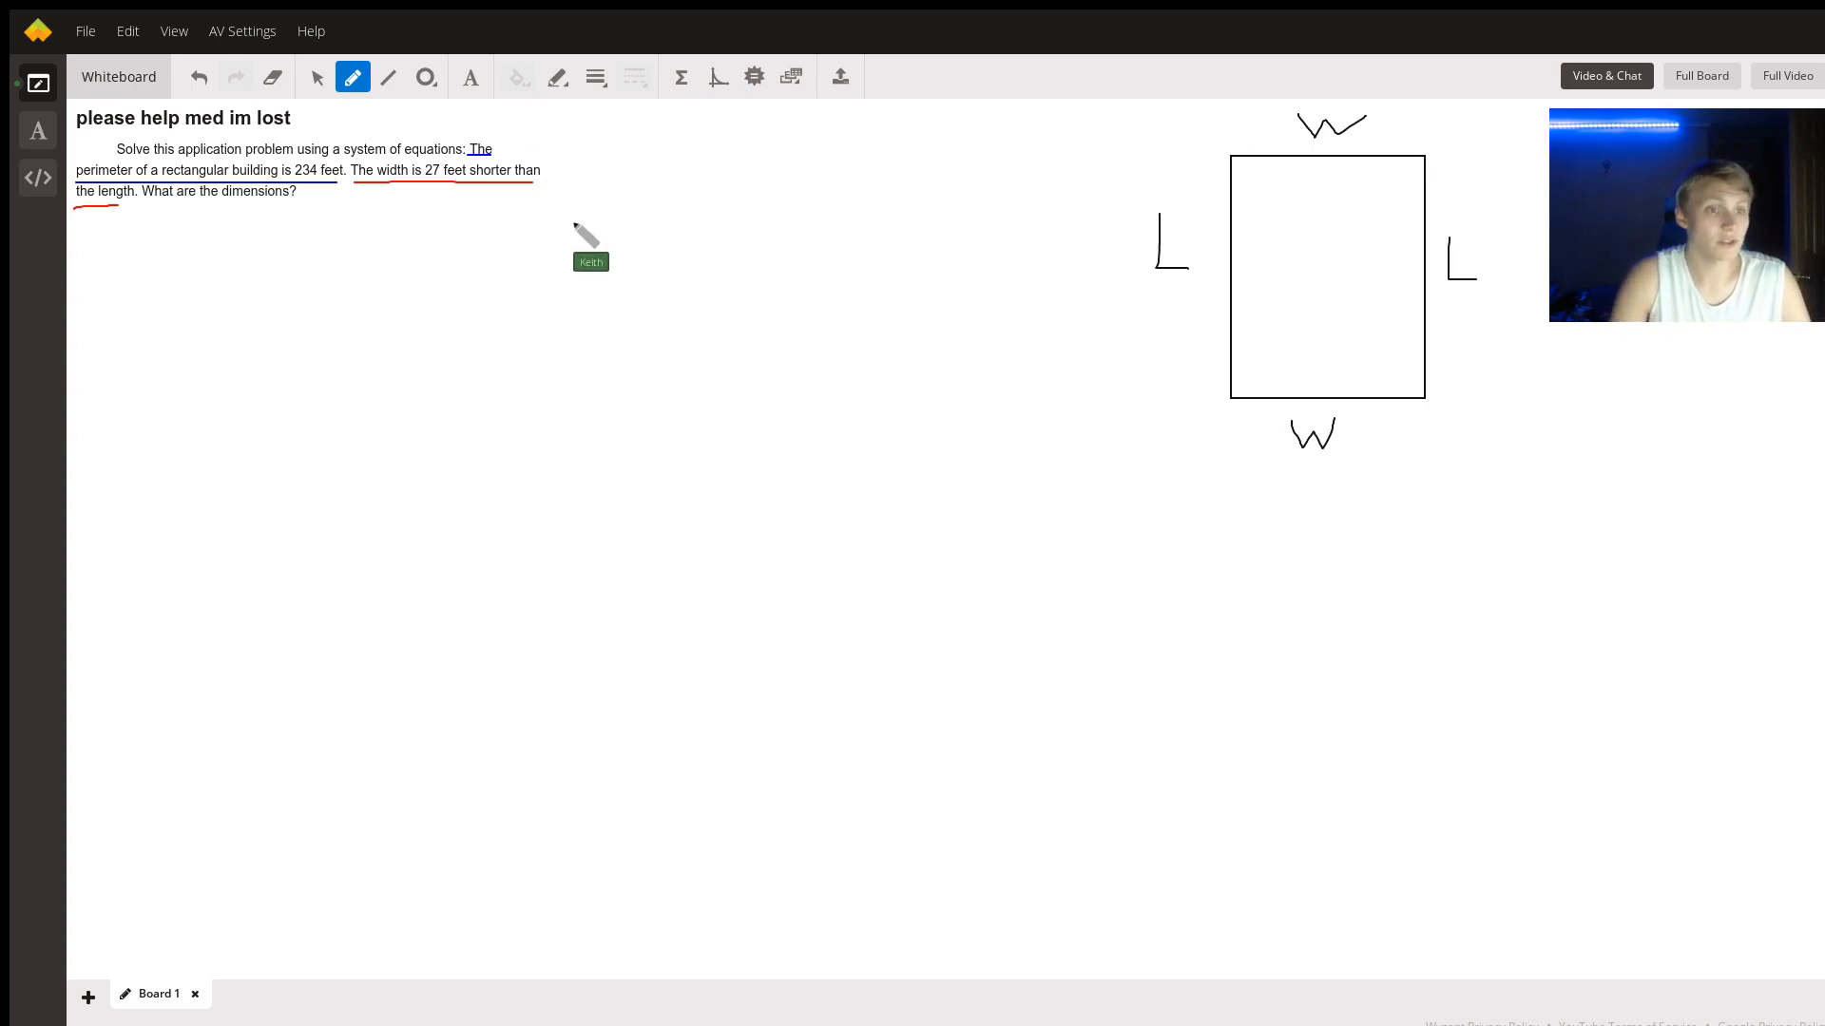
mouse_move(355, 227)
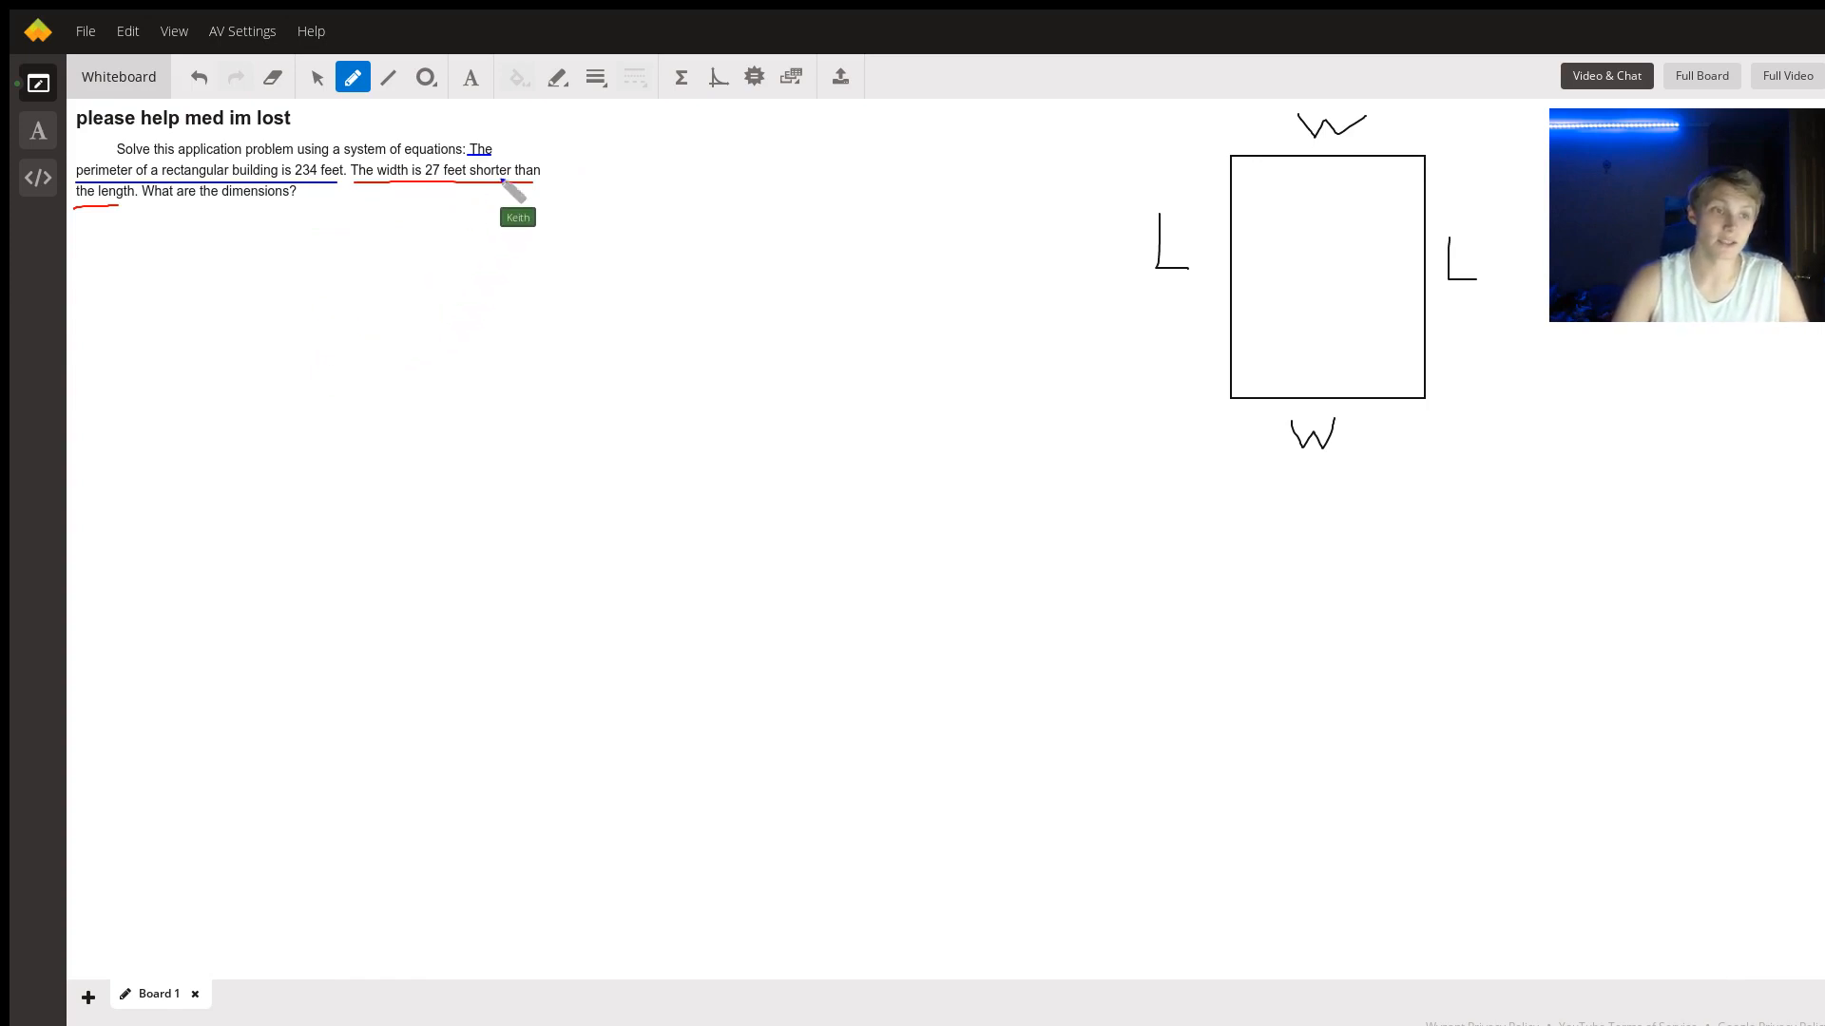
mouse_move(343, 216)
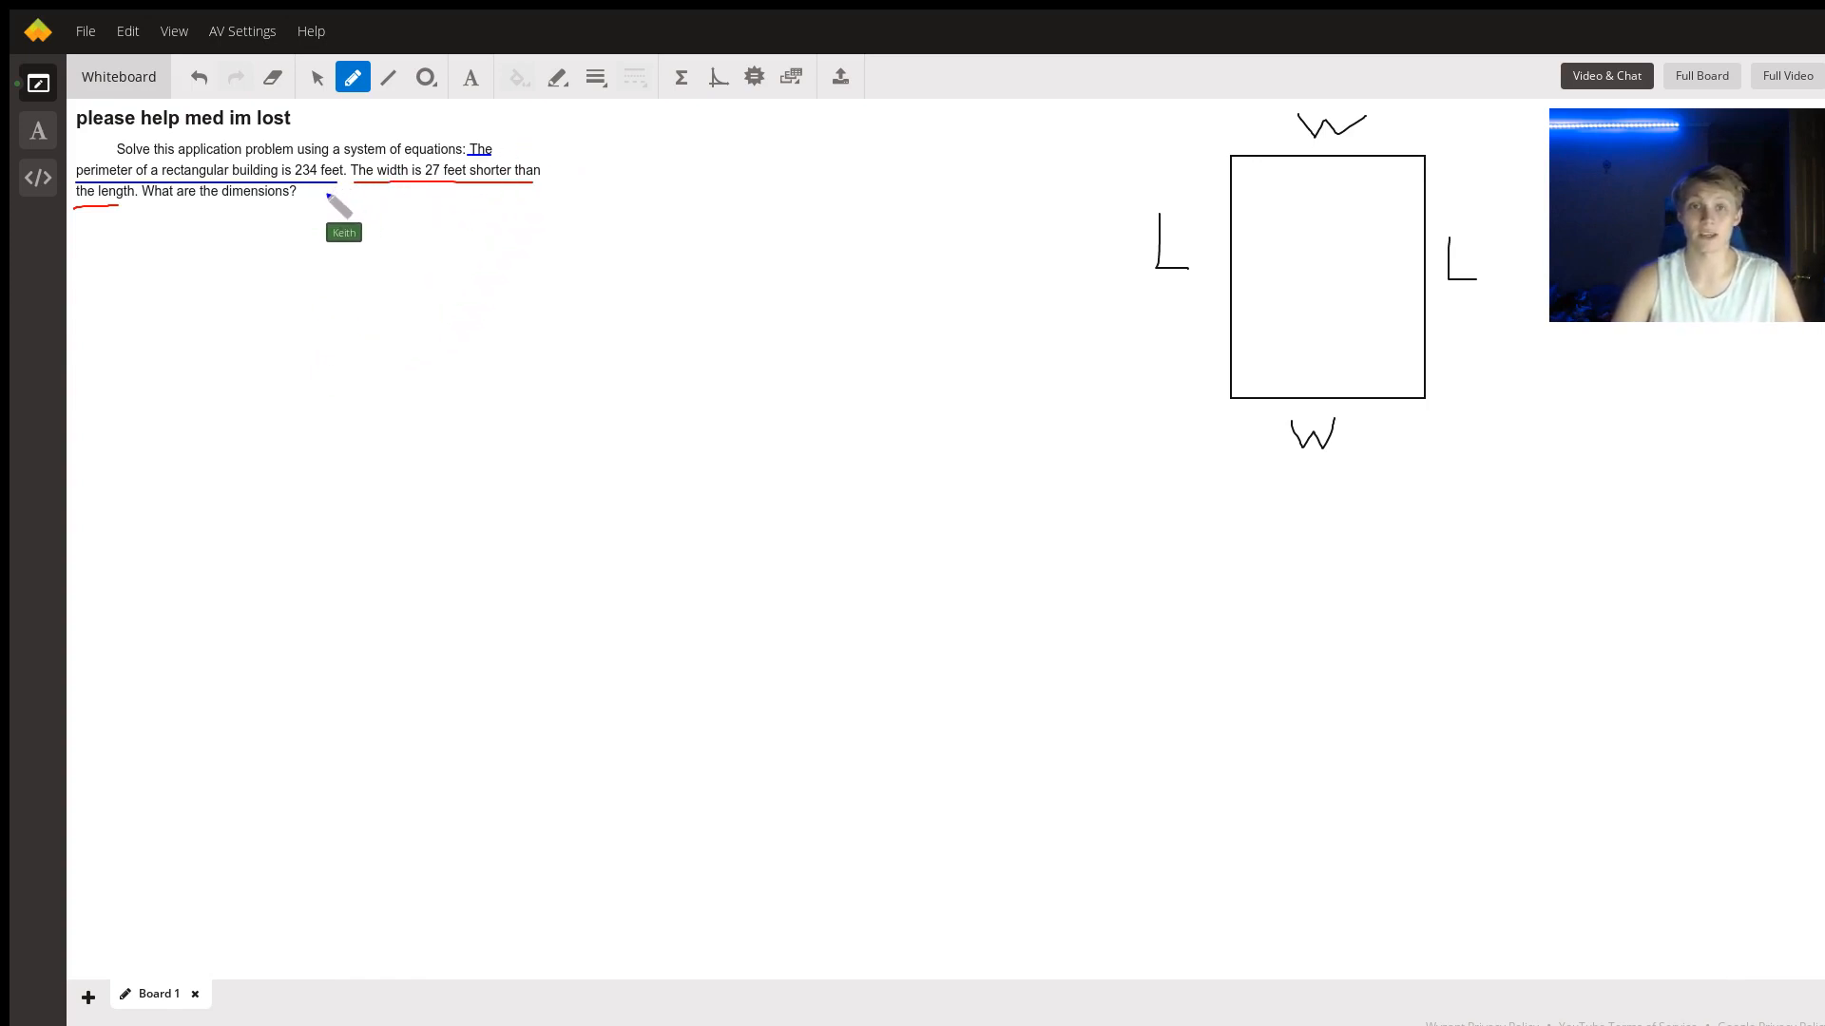
mouse_move(1036, 233)
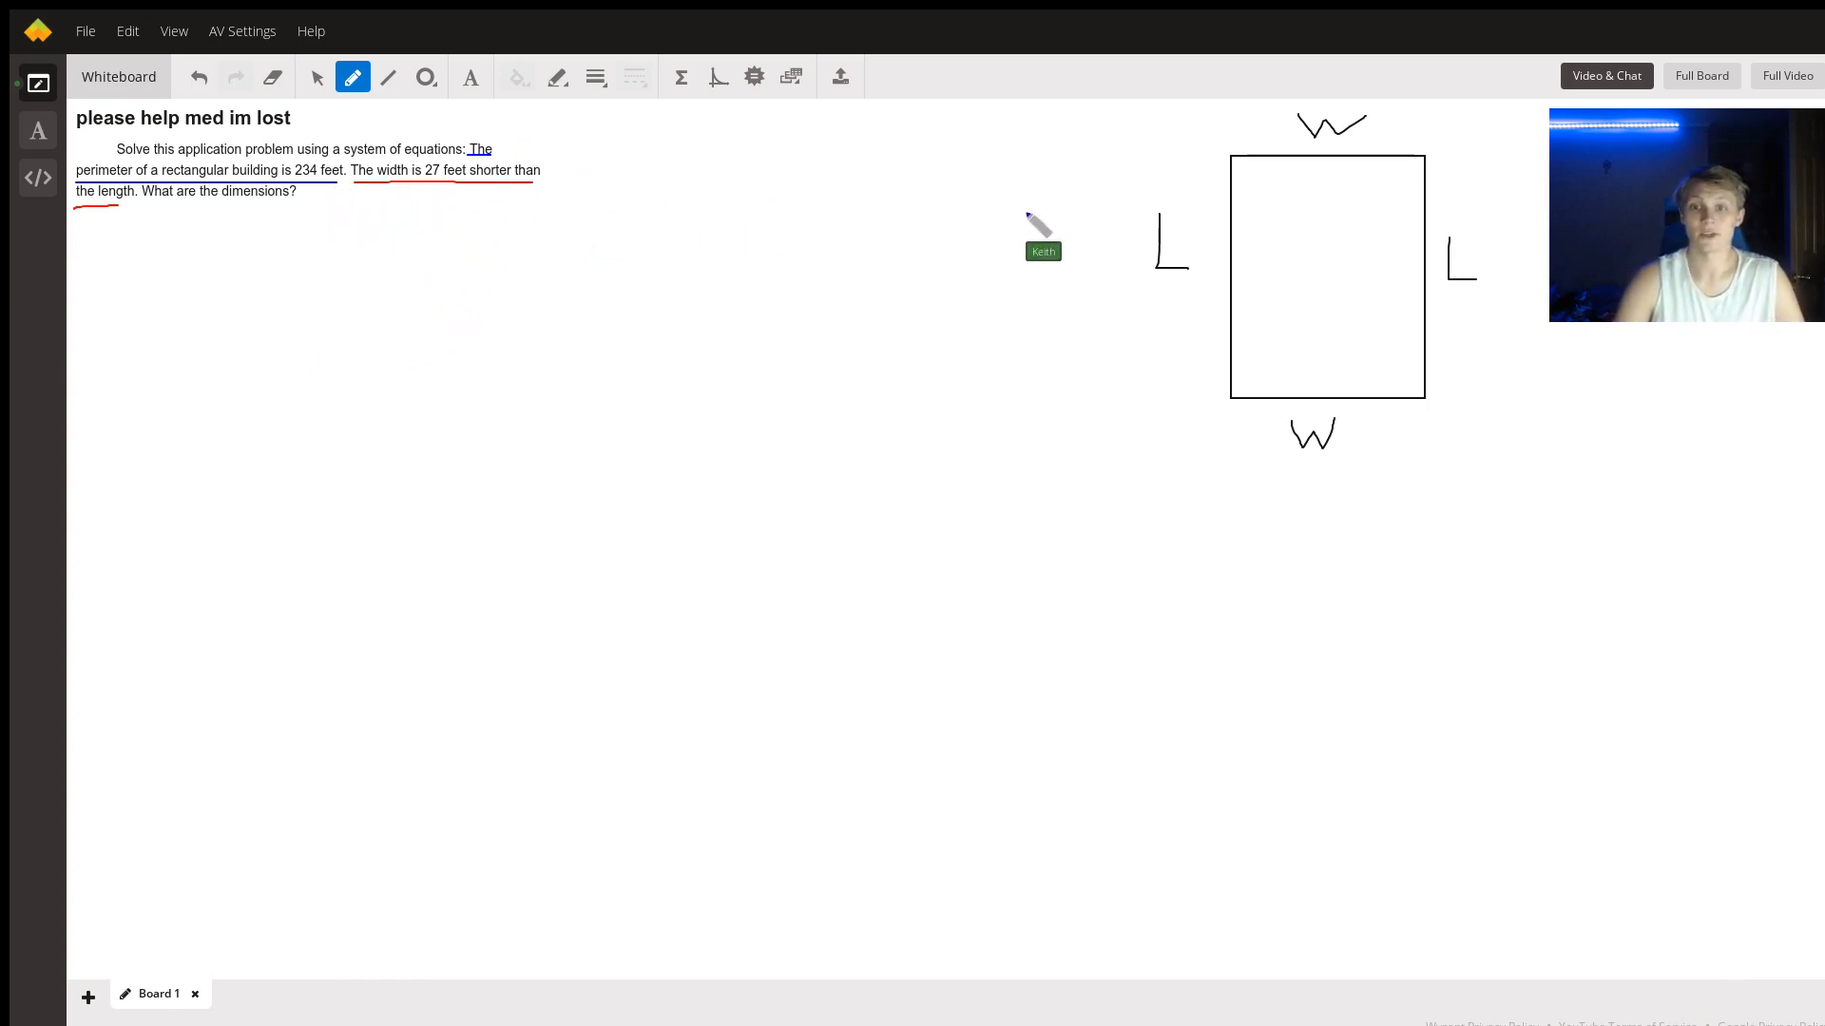
mouse_move(457, 326)
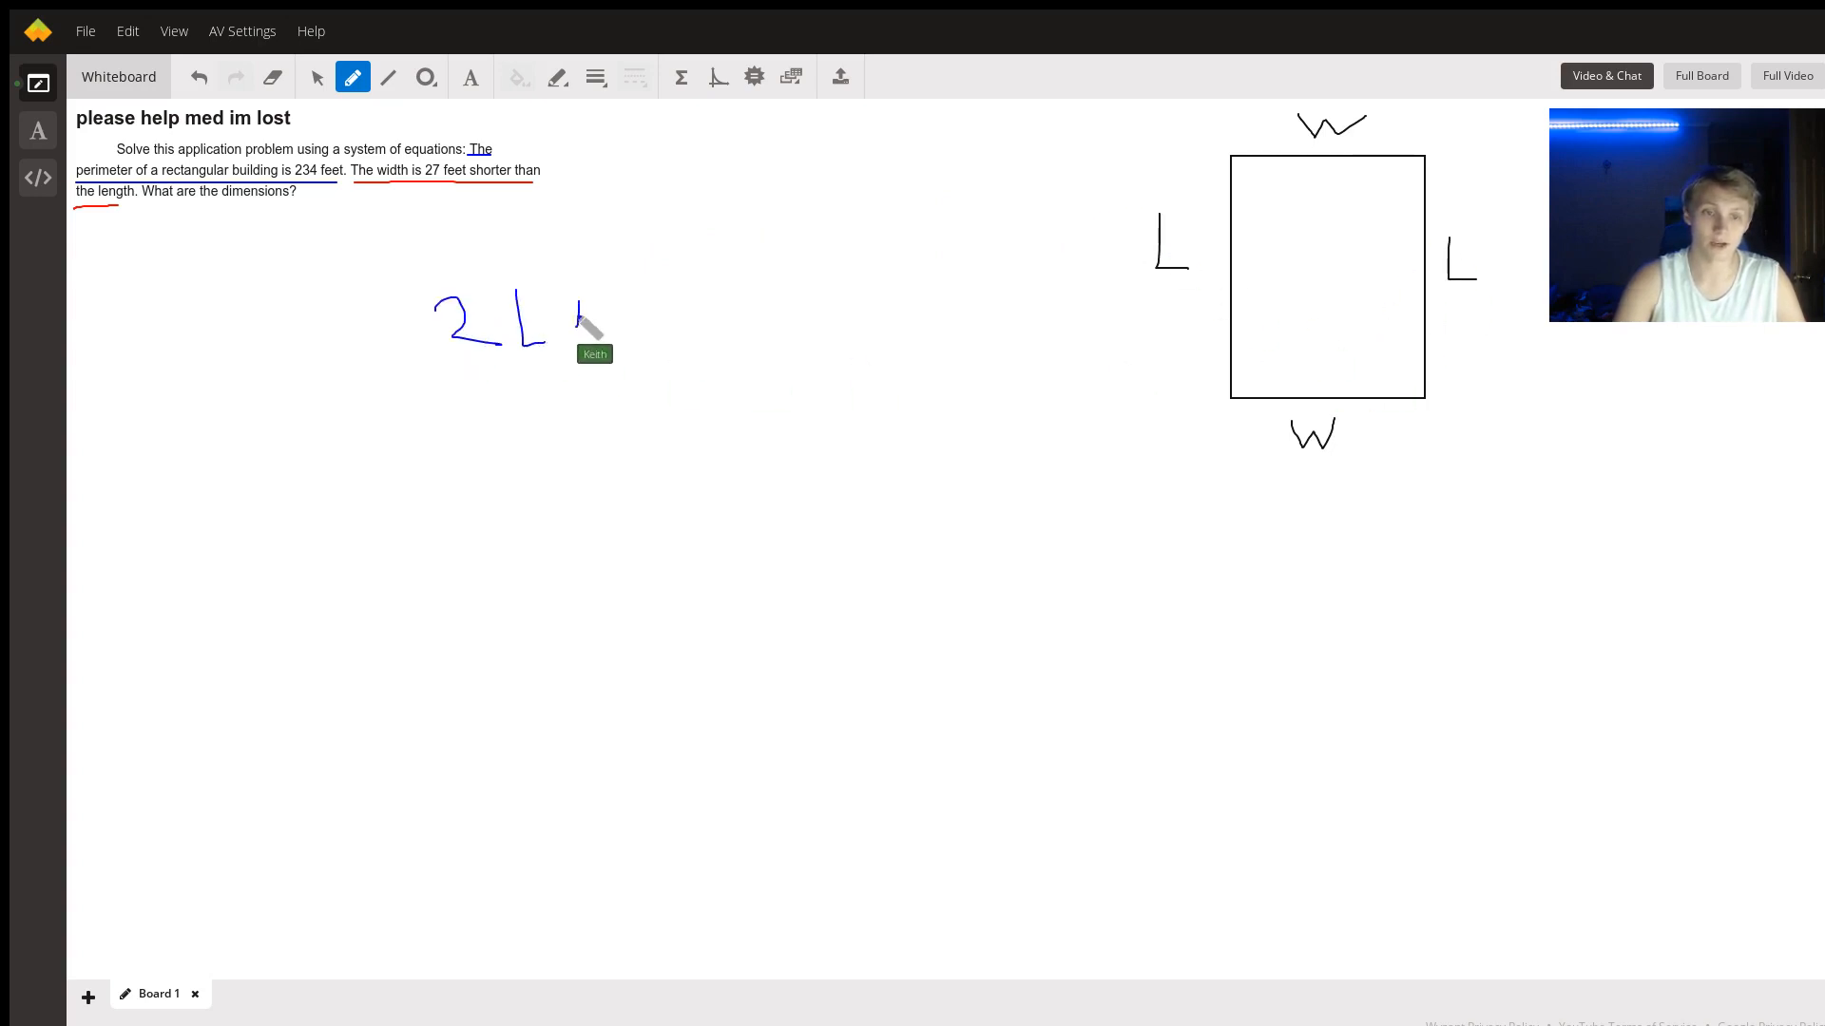
- Write 2L + 2W = 234 in blue and L − W = 27 below it
drag(571, 315, 745, 314)
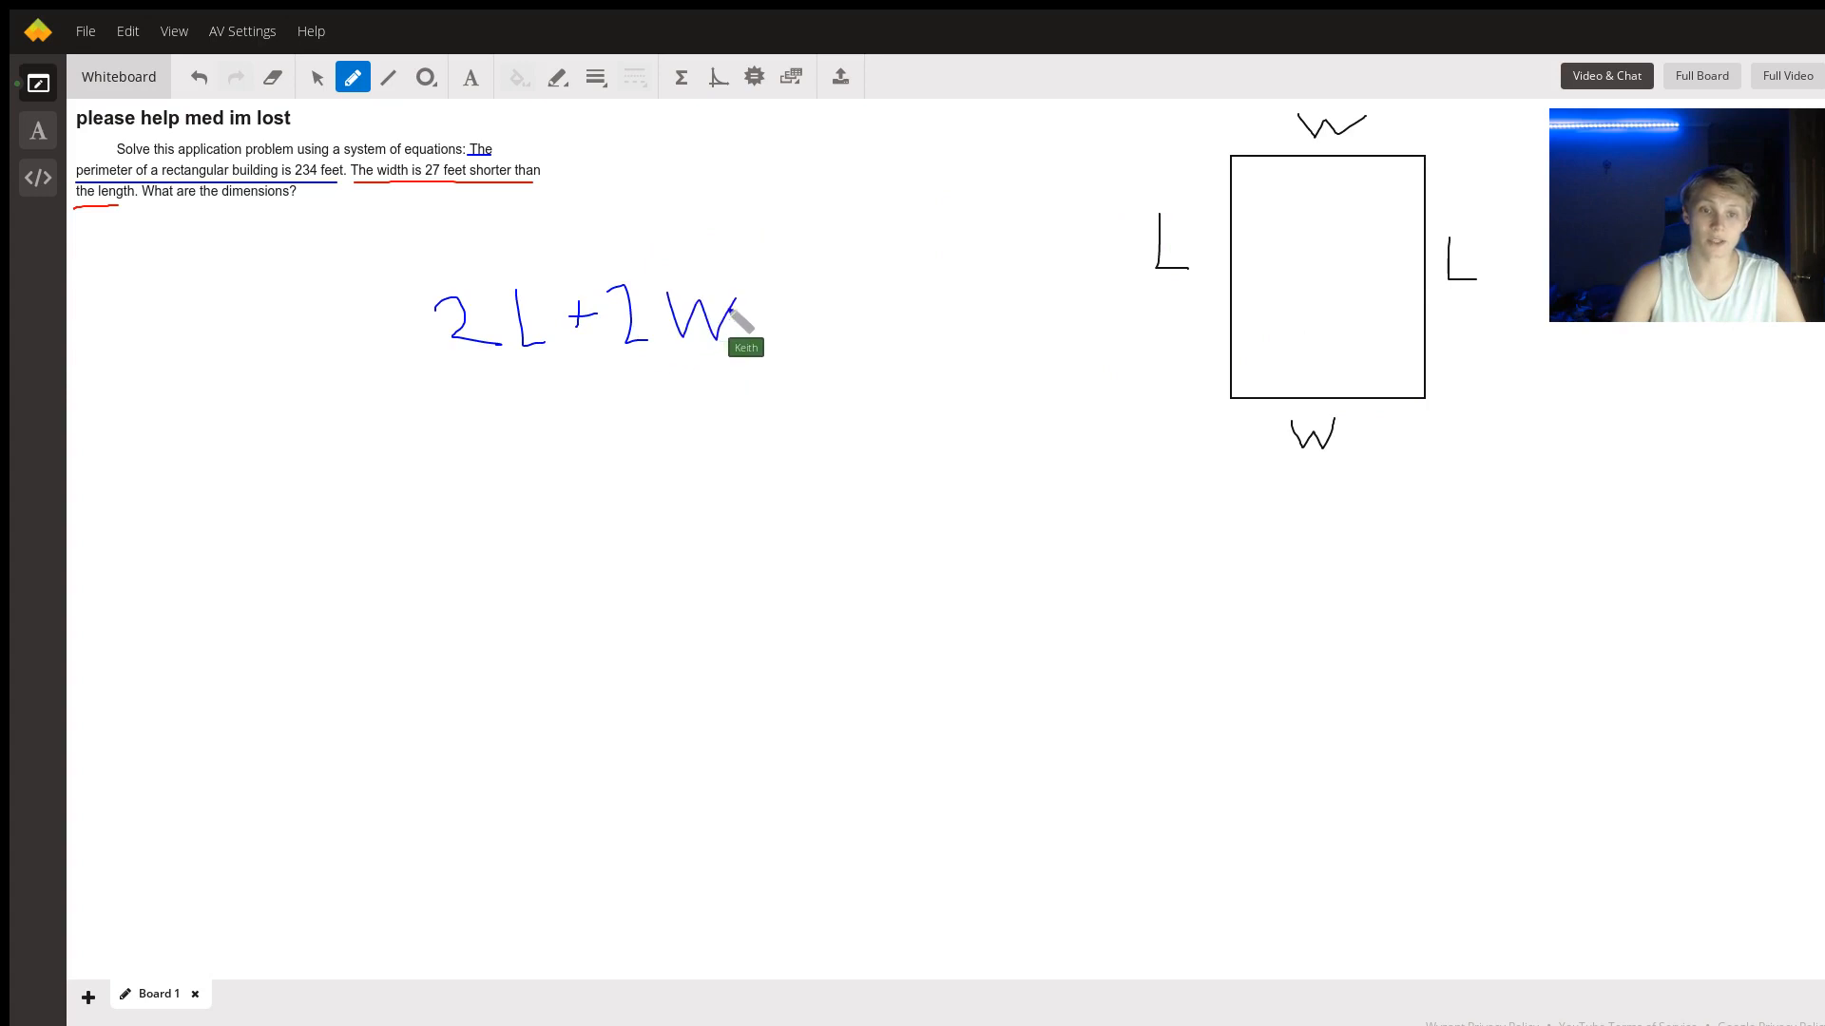
drag(754, 315, 786, 315)
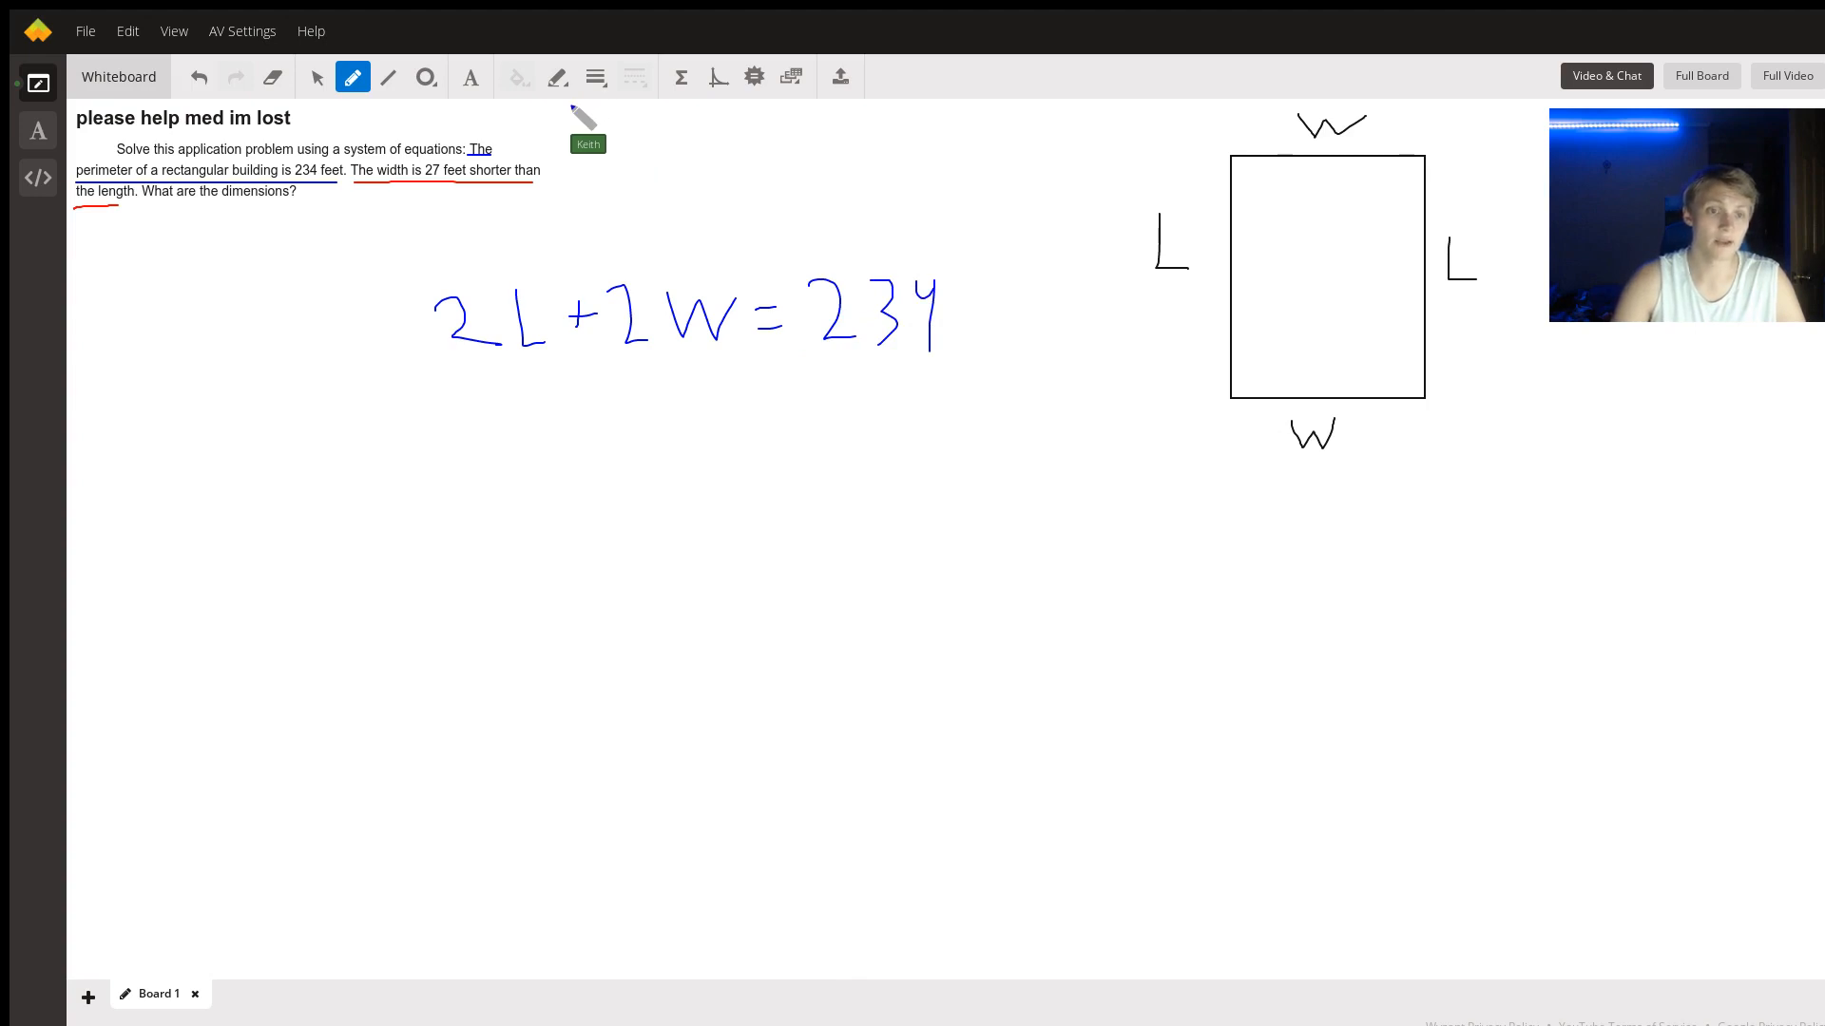
mouse_move(486, 419)
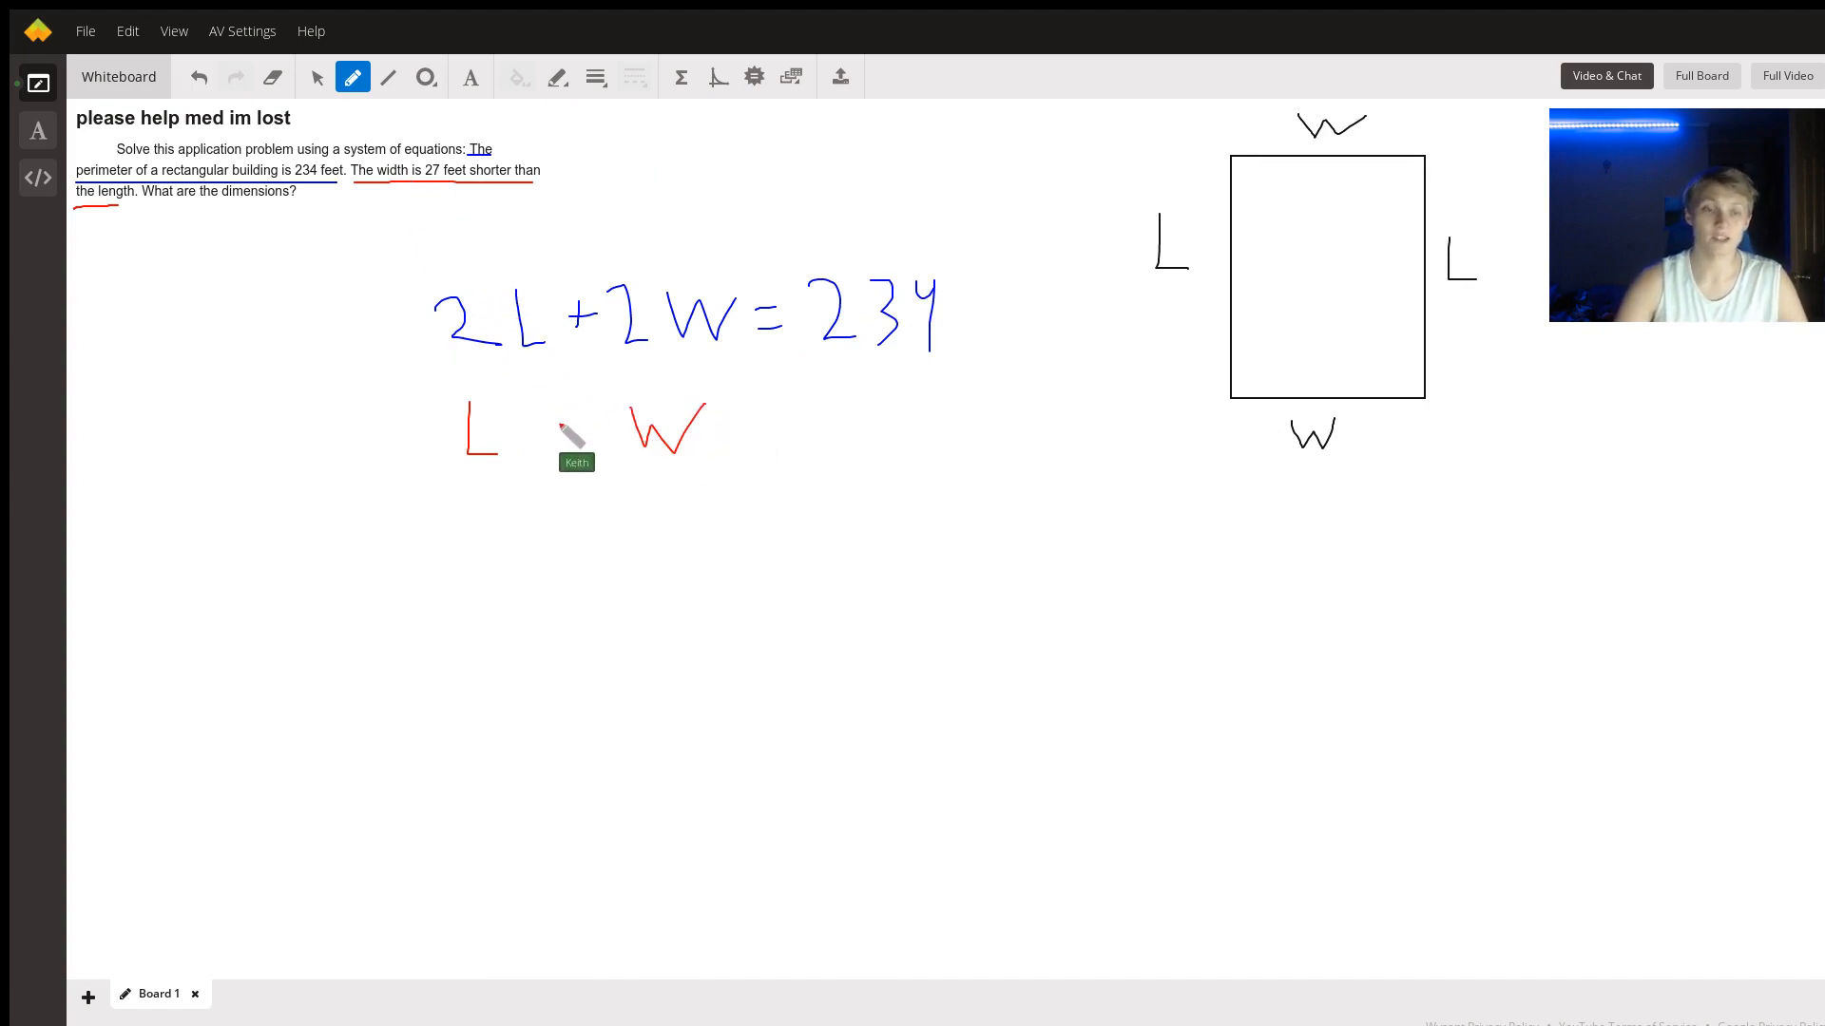
drag(553, 431, 756, 437)
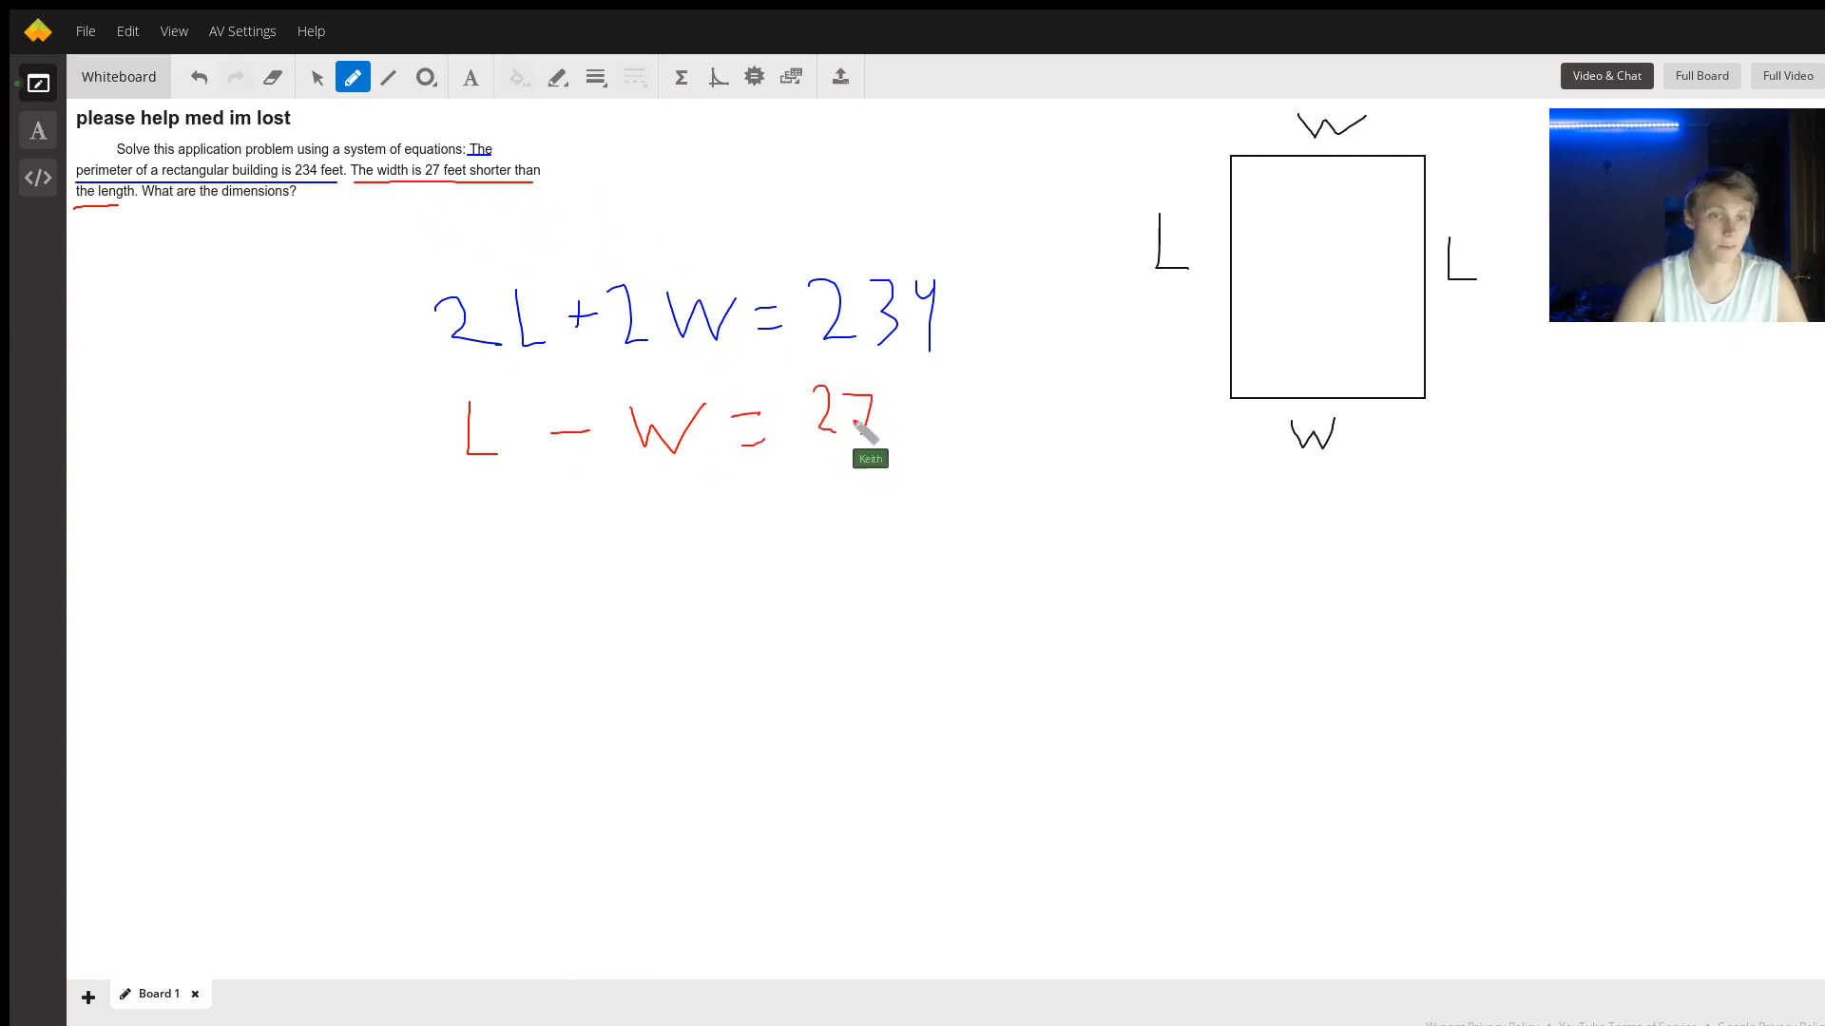
mouse_move(462, 162)
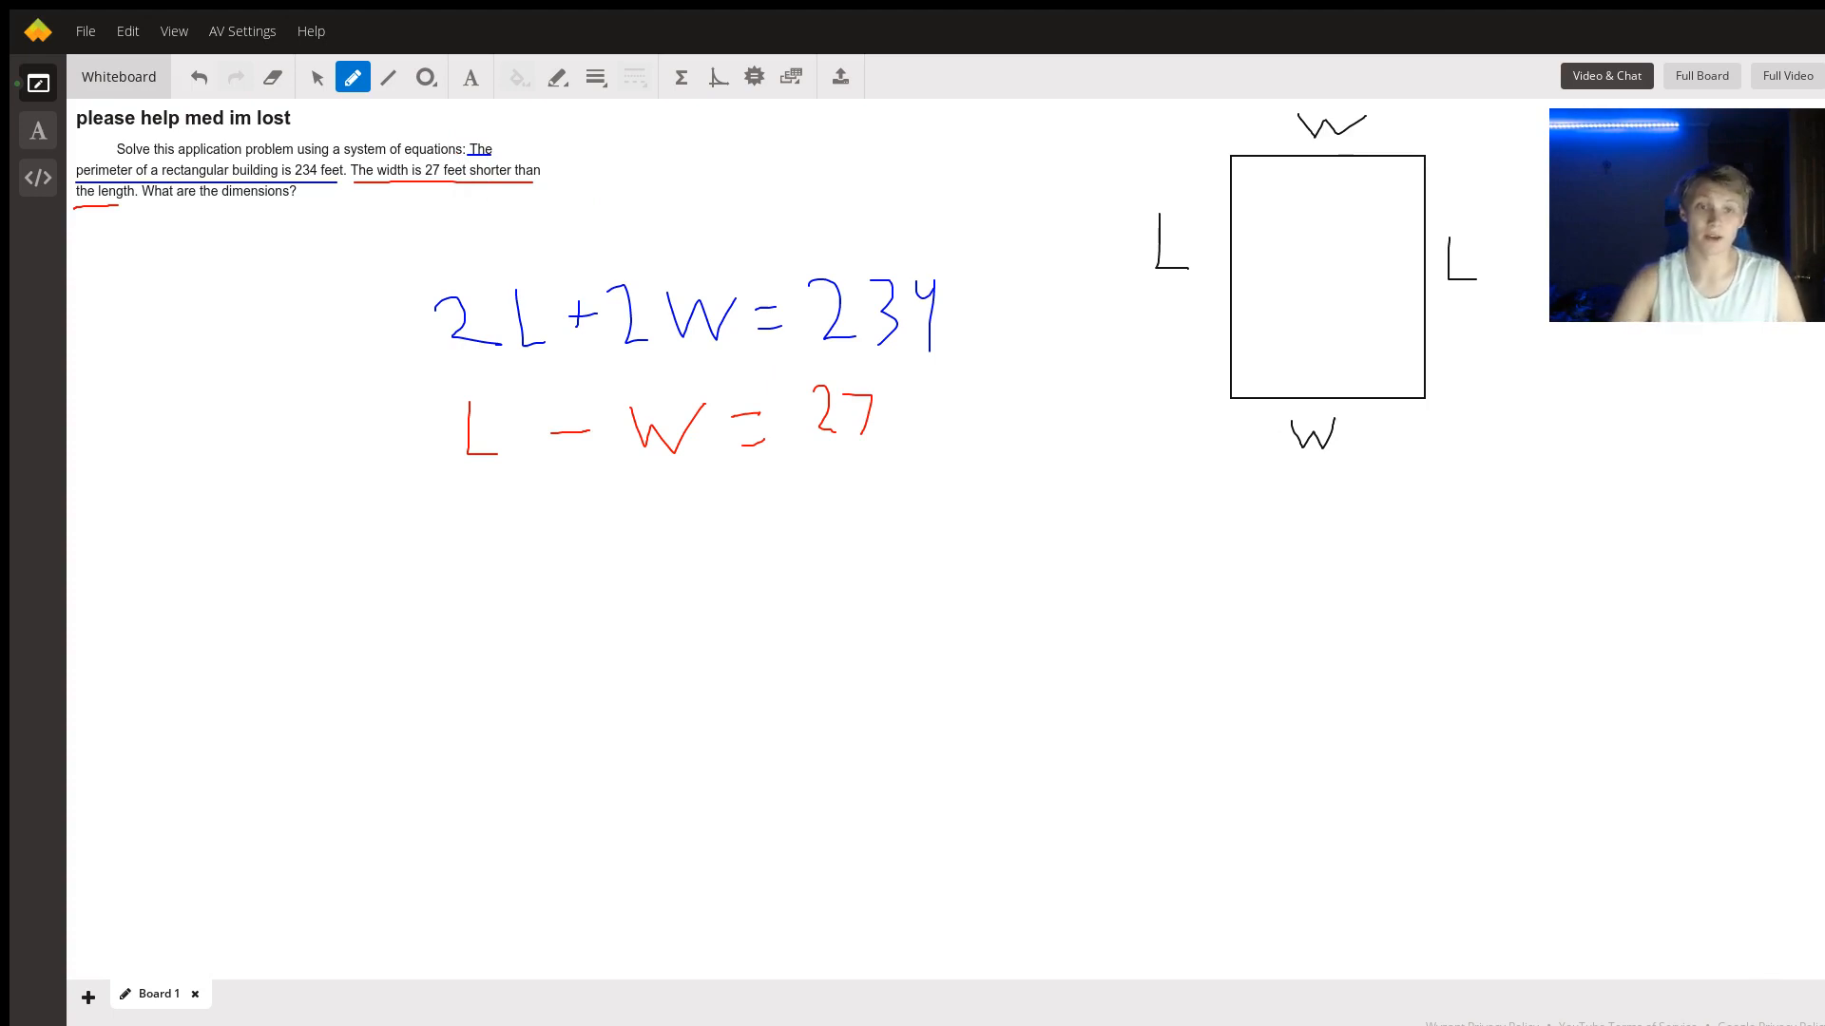
mouse_move(510, 486)
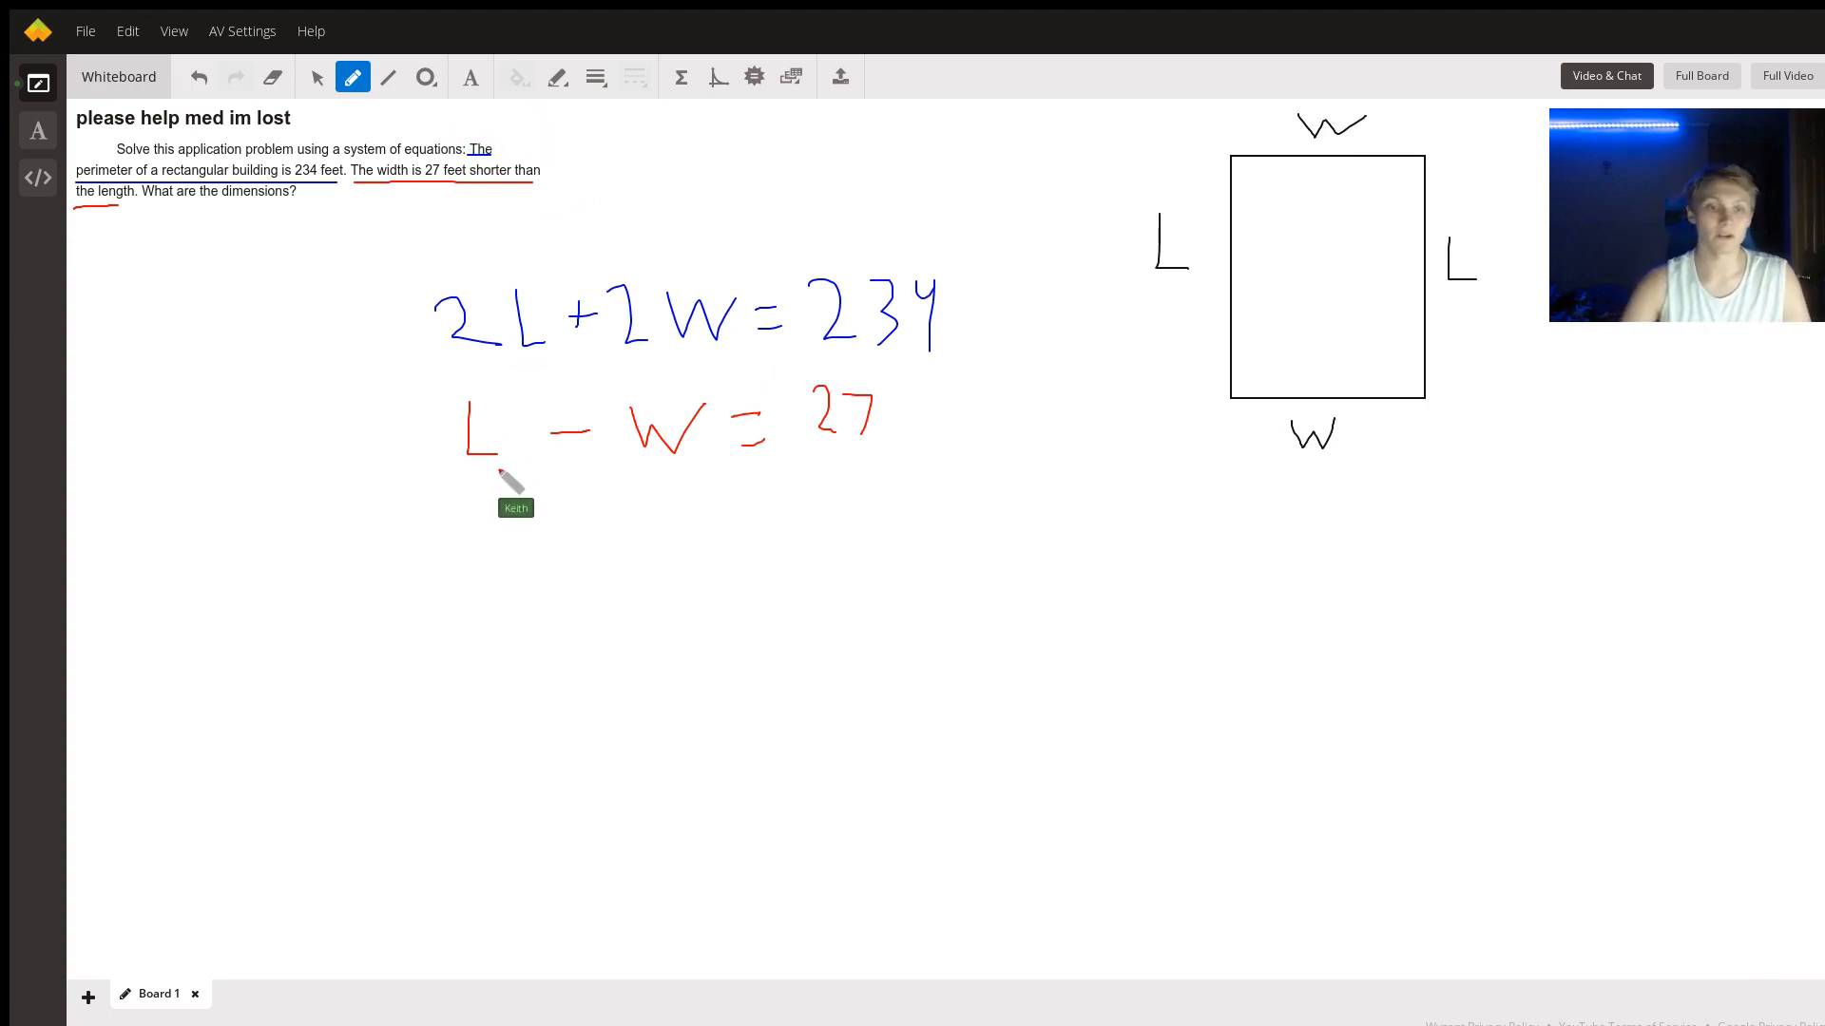
mouse_move(556, 354)
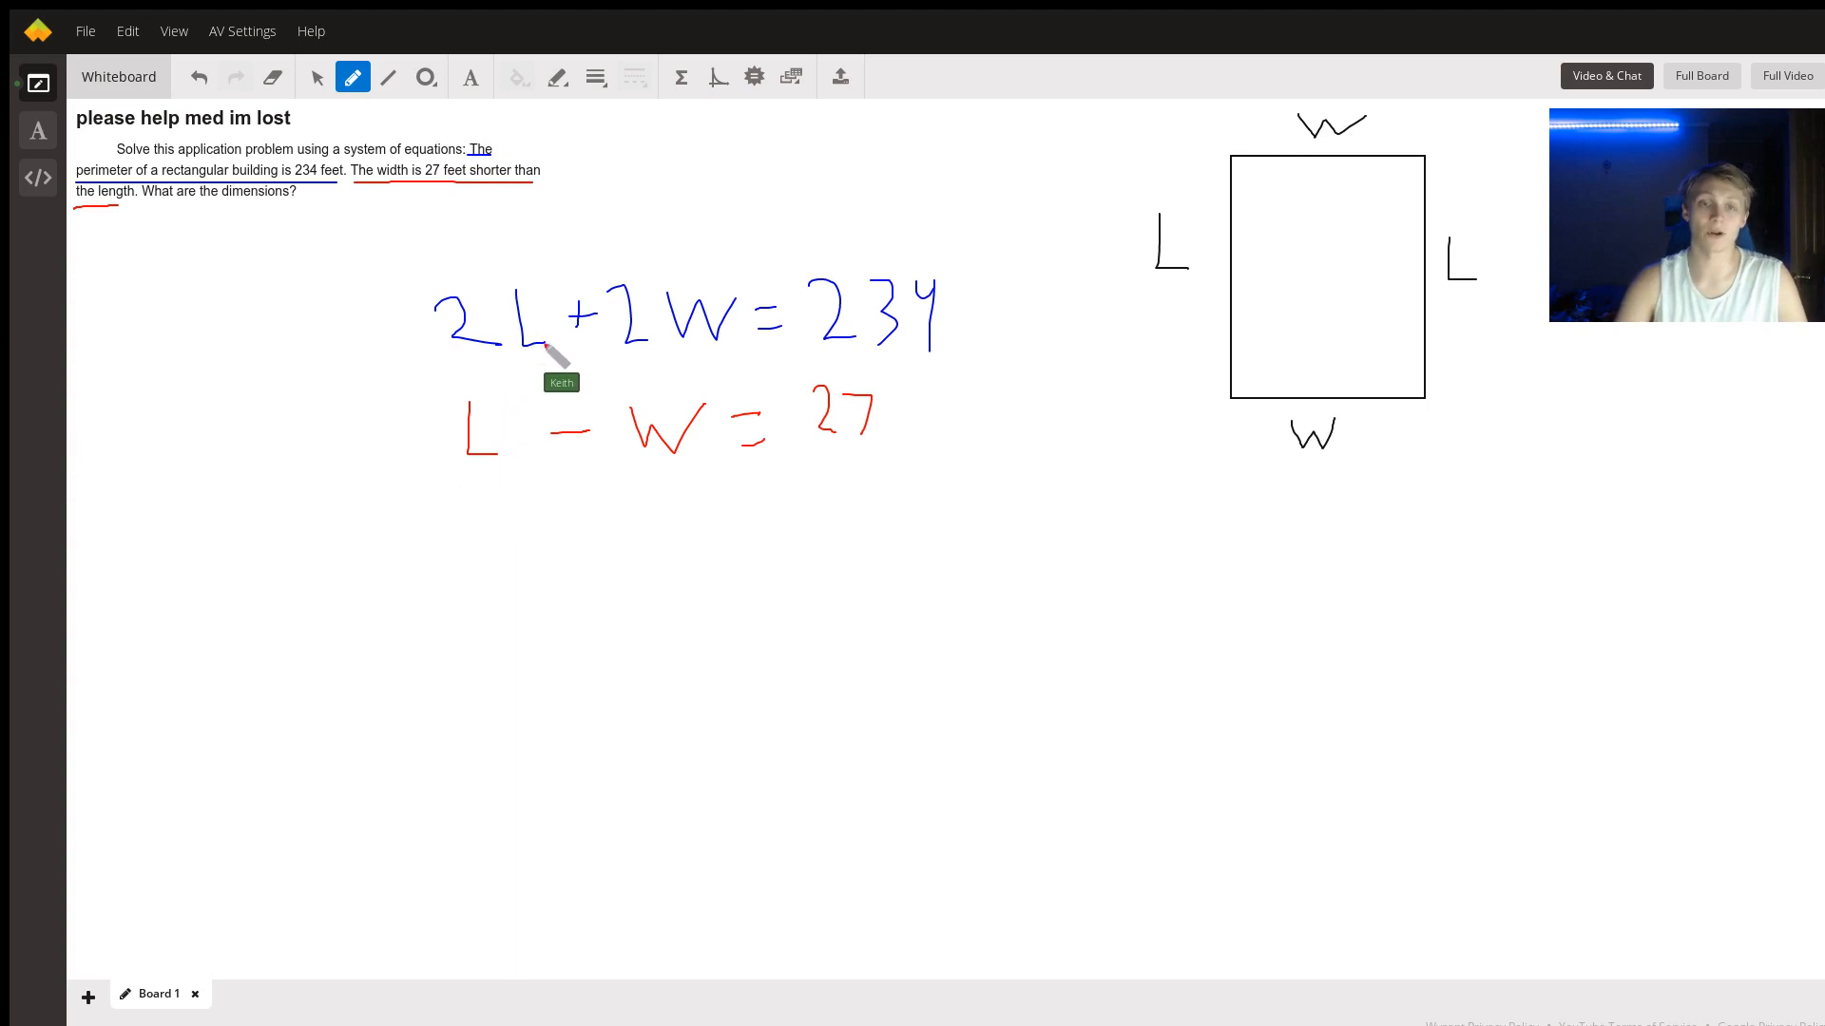
mouse_move(448, 500)
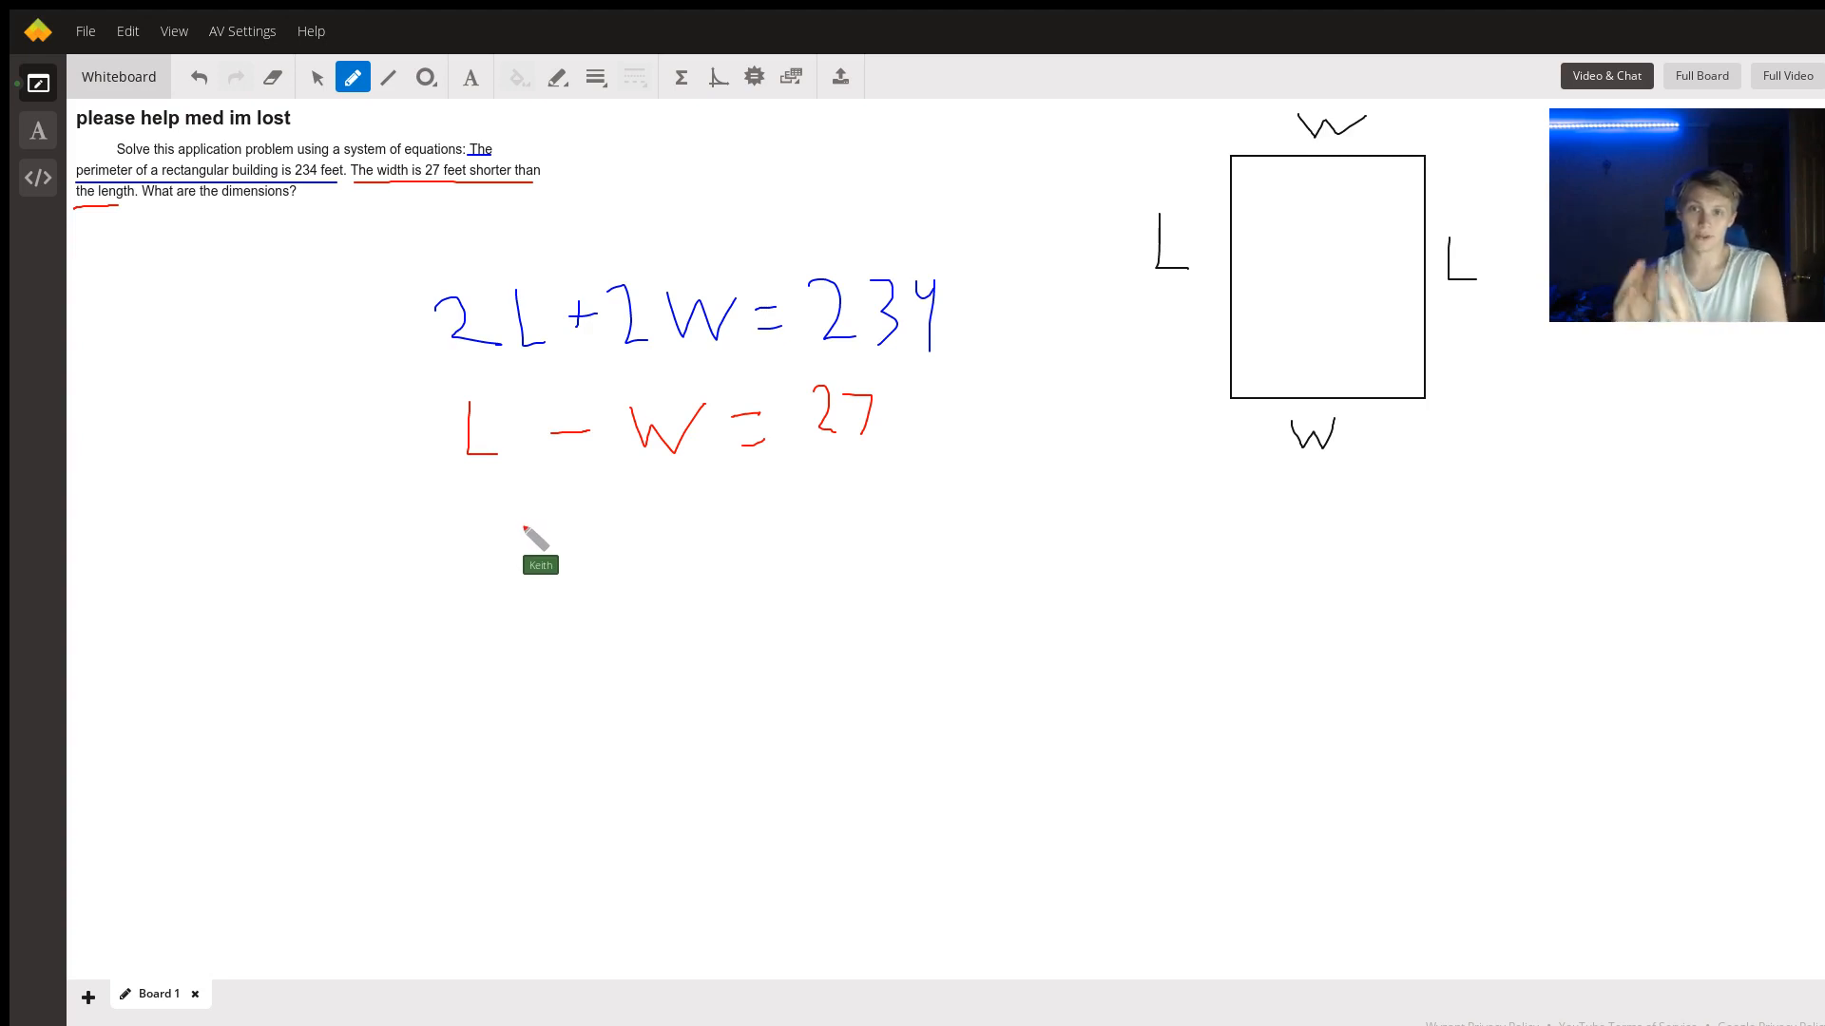
mouse_move(445, 566)
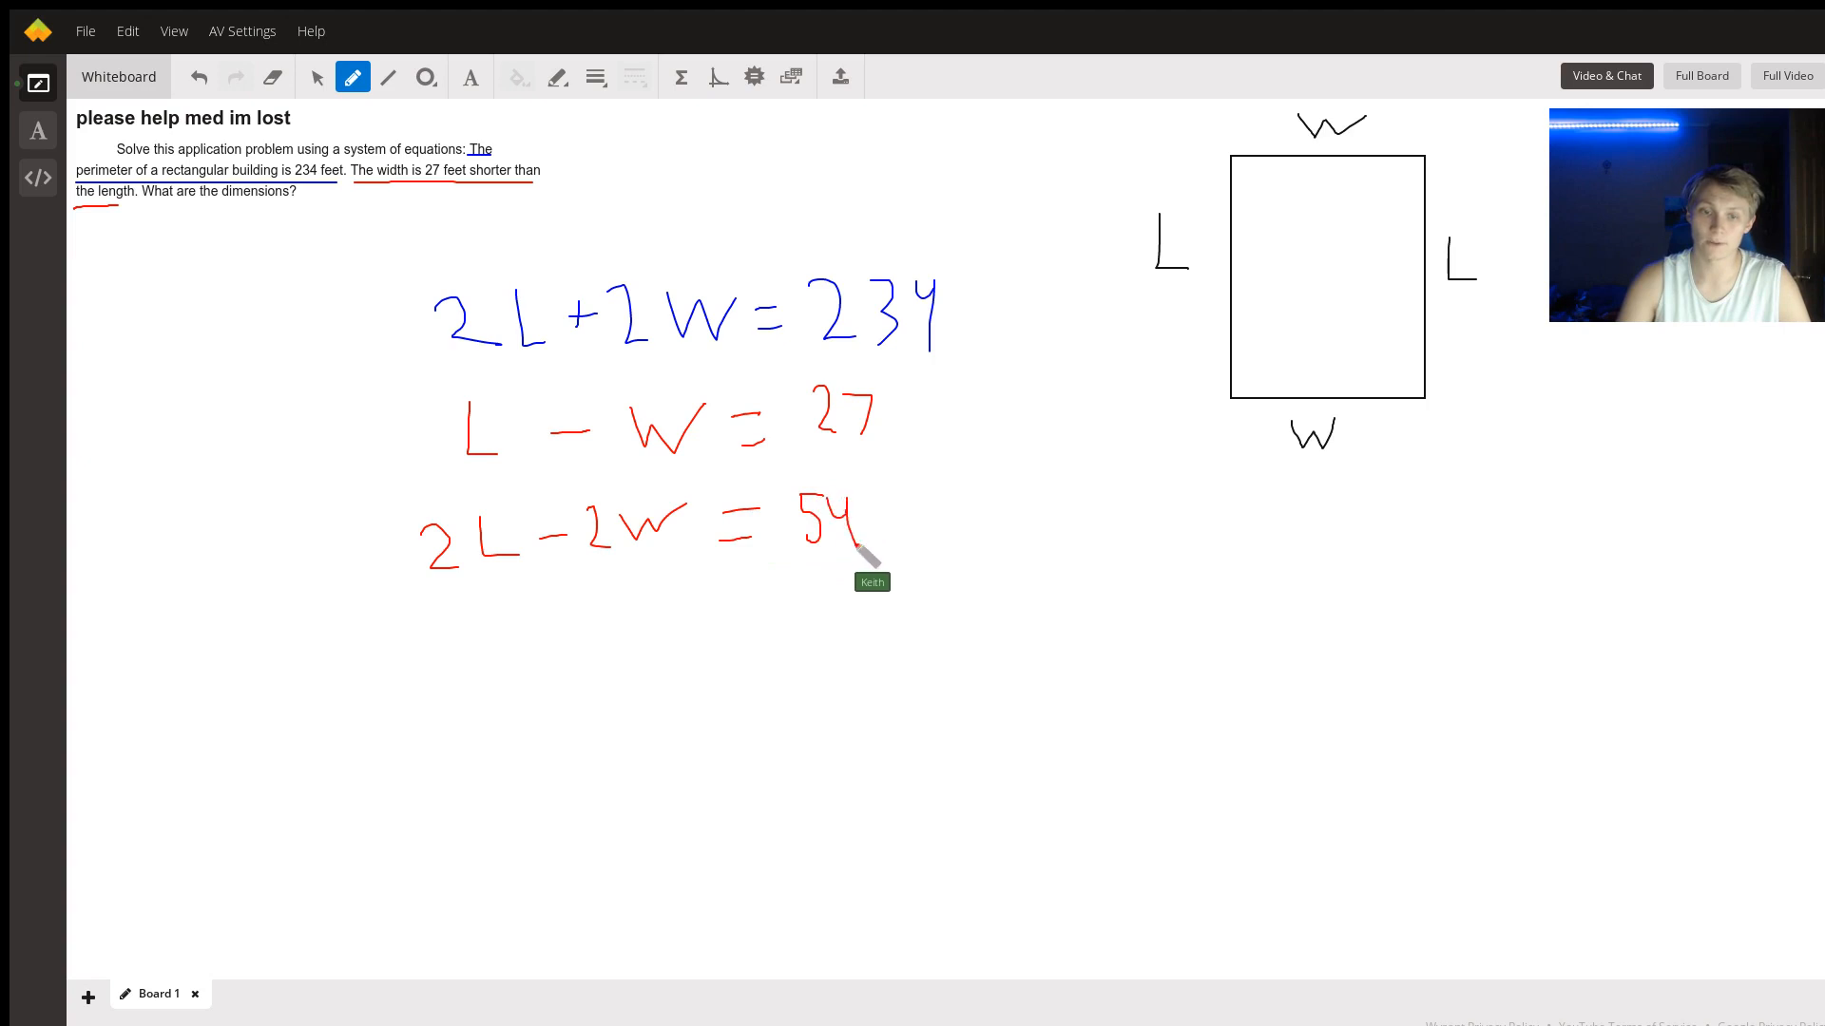
mouse_move(507, 129)
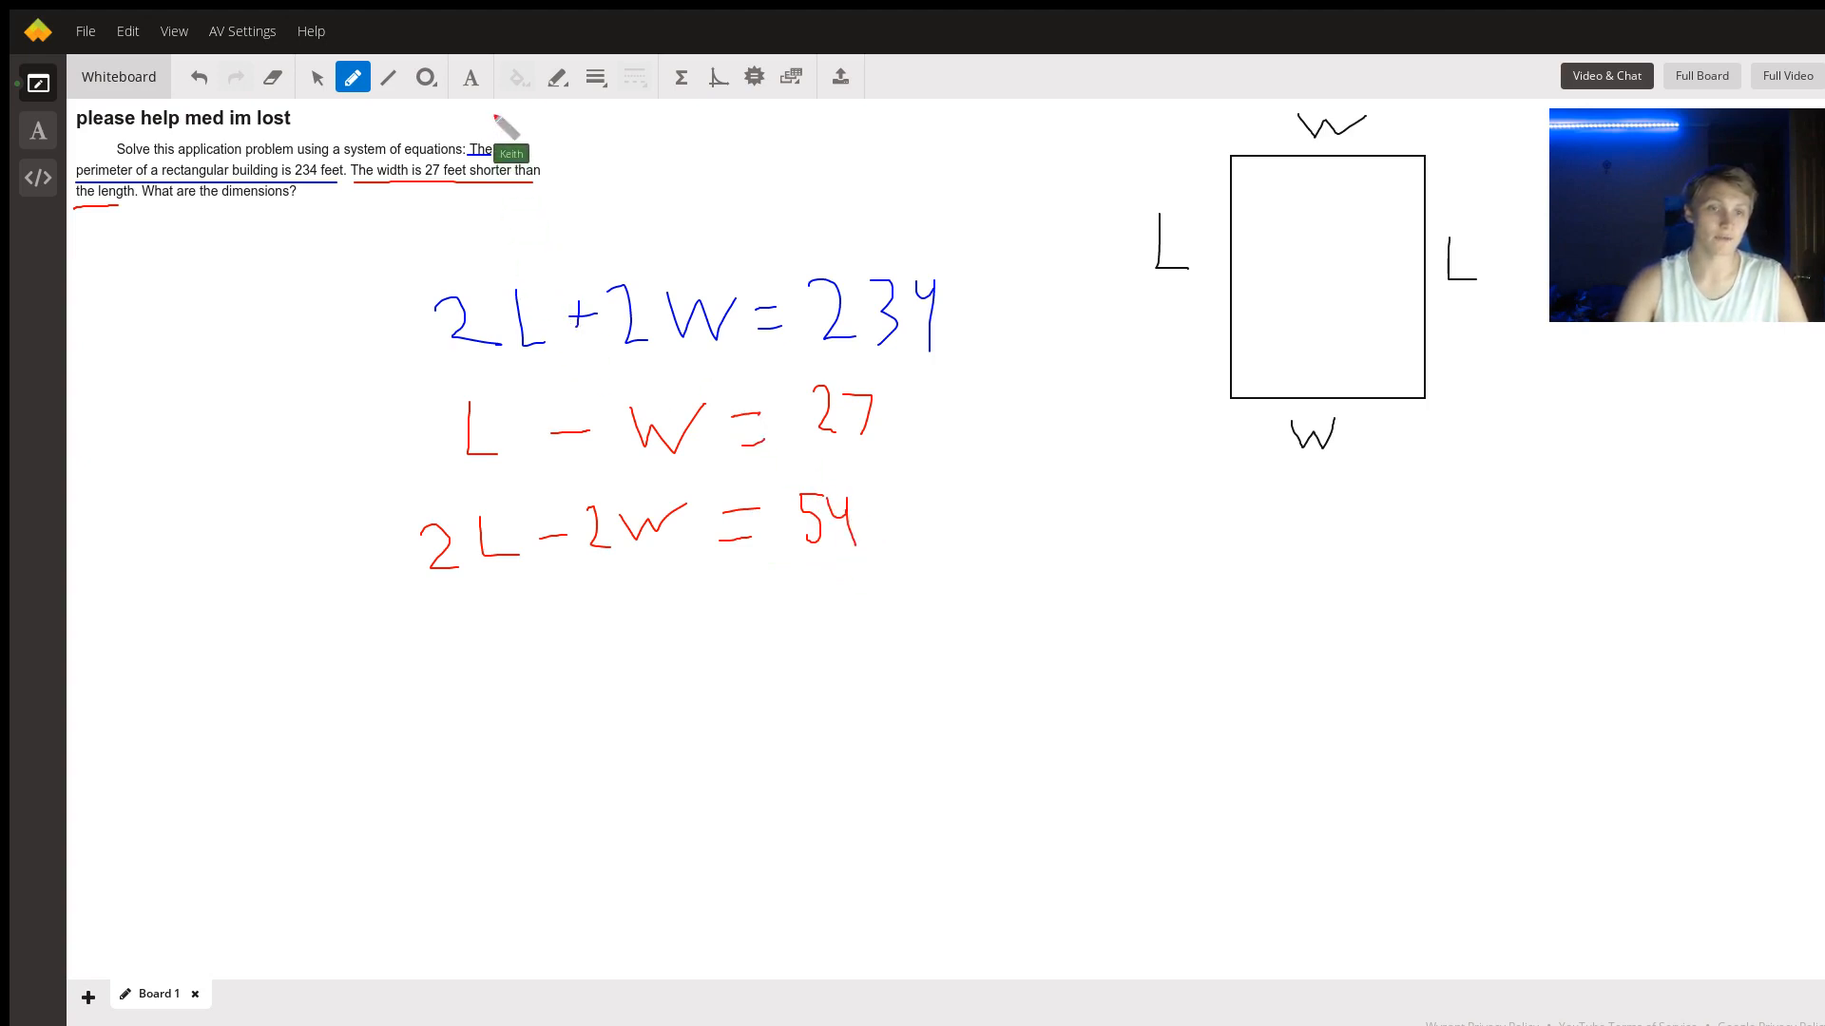
mouse_move(535, 343)
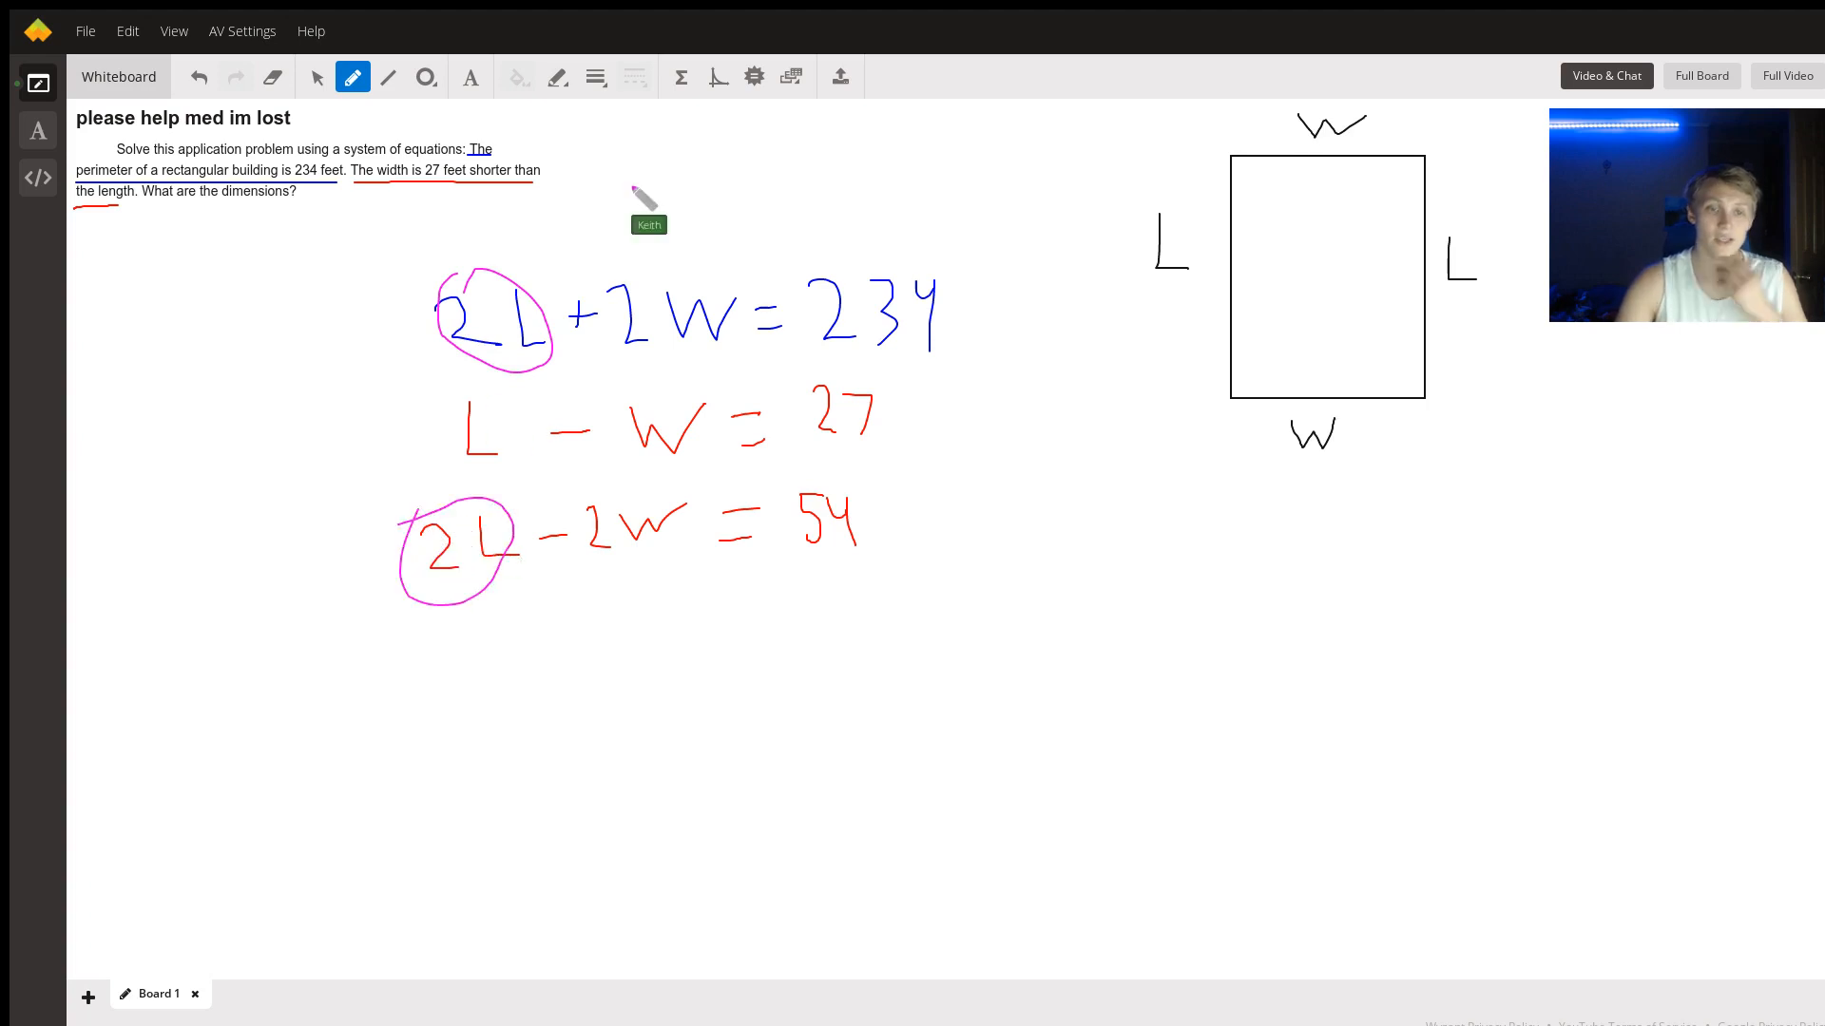
mouse_move(567, 145)
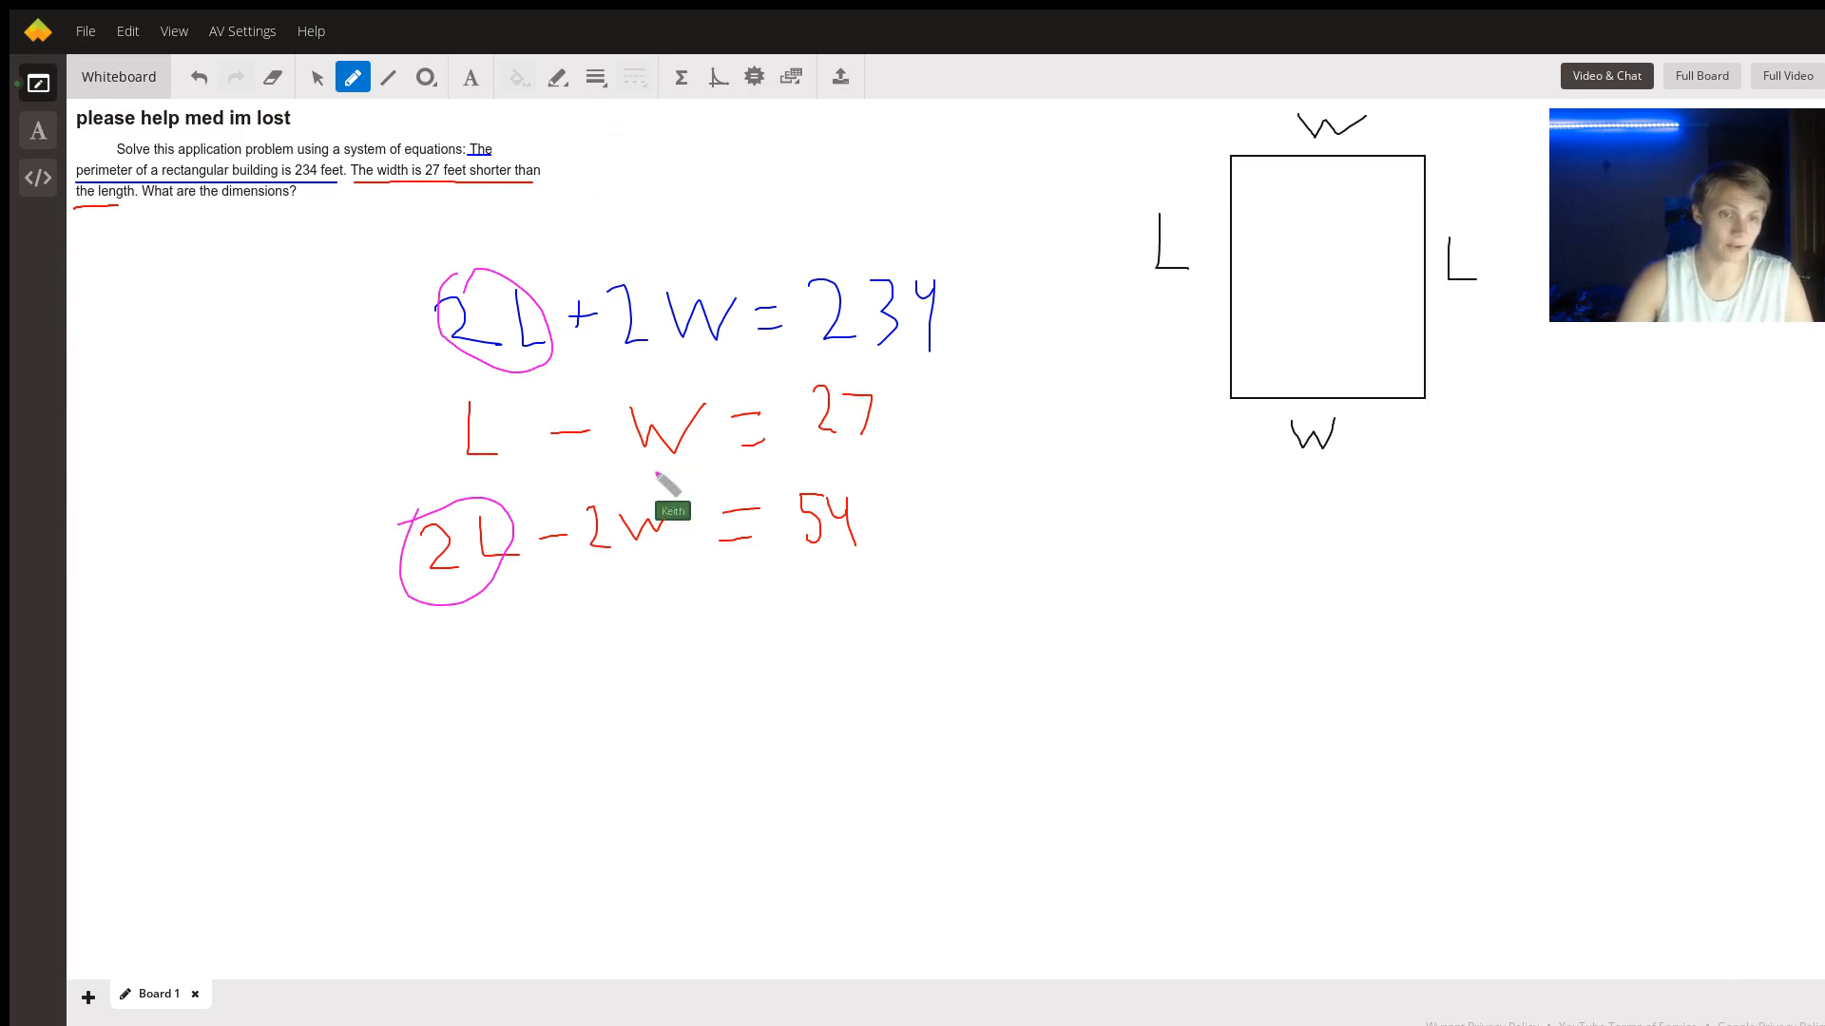
mouse_move(455, 680)
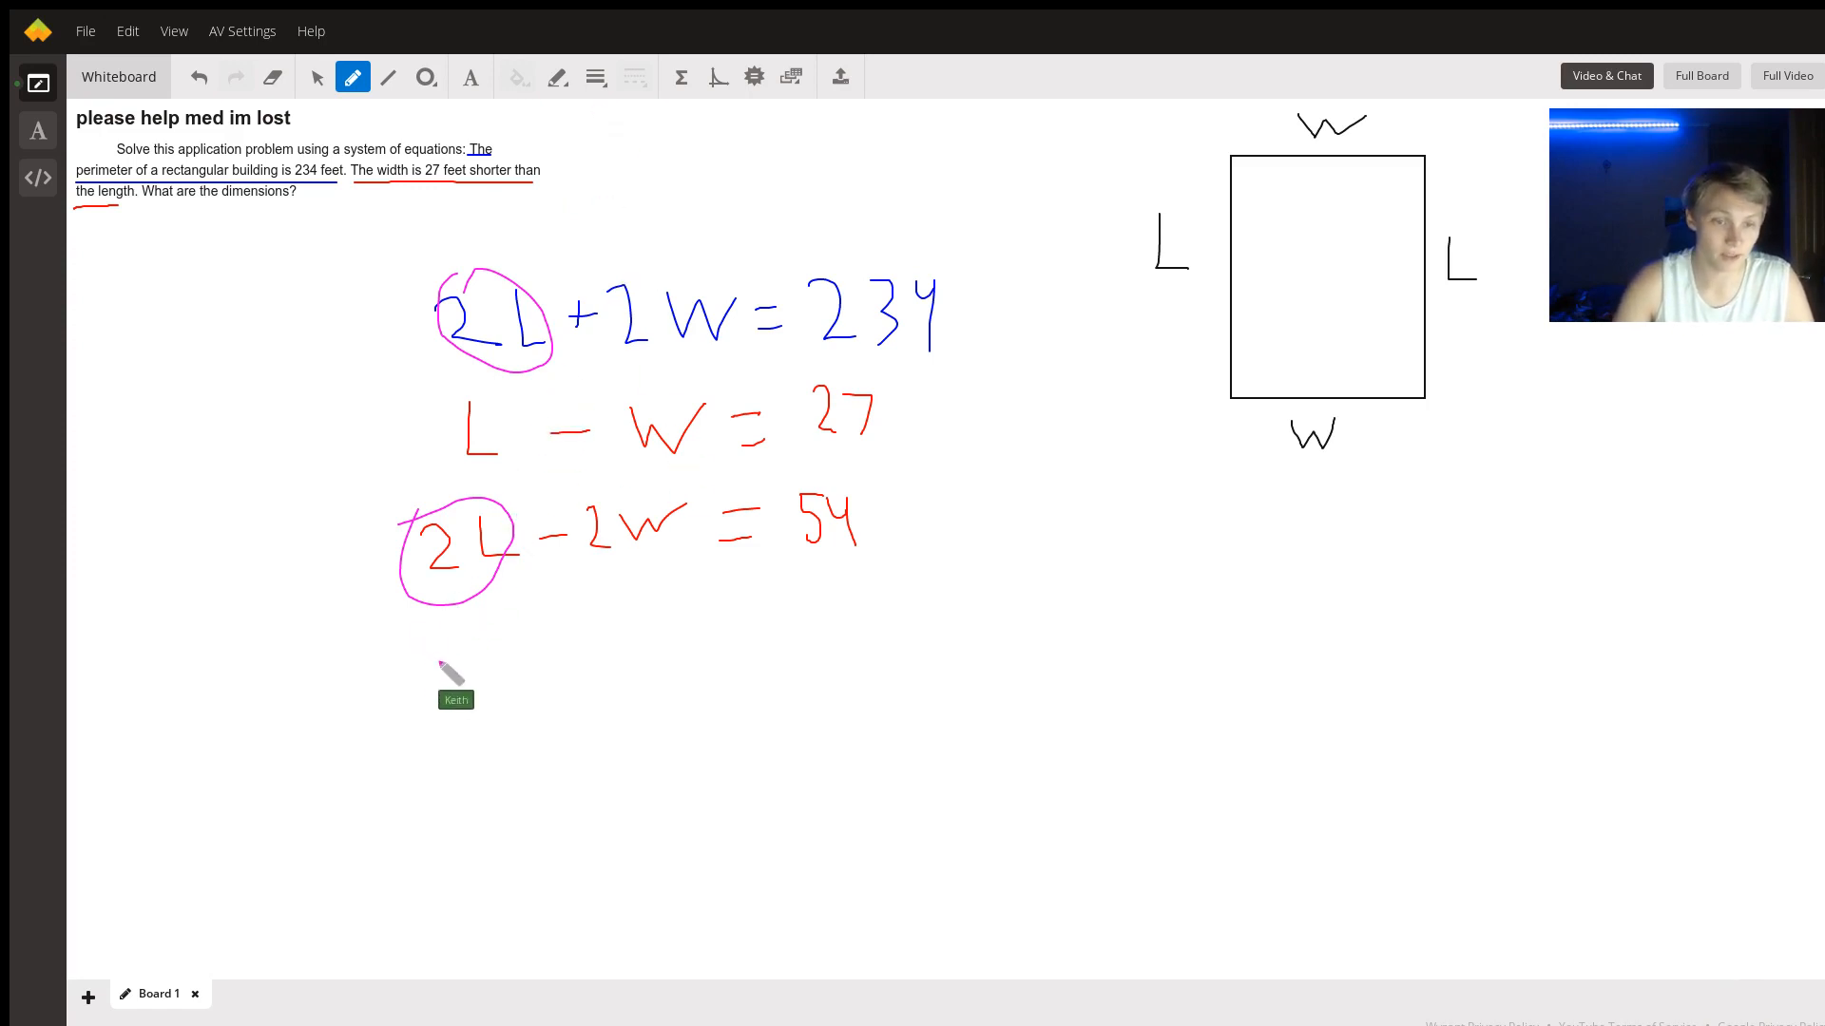
mouse_move(680, 343)
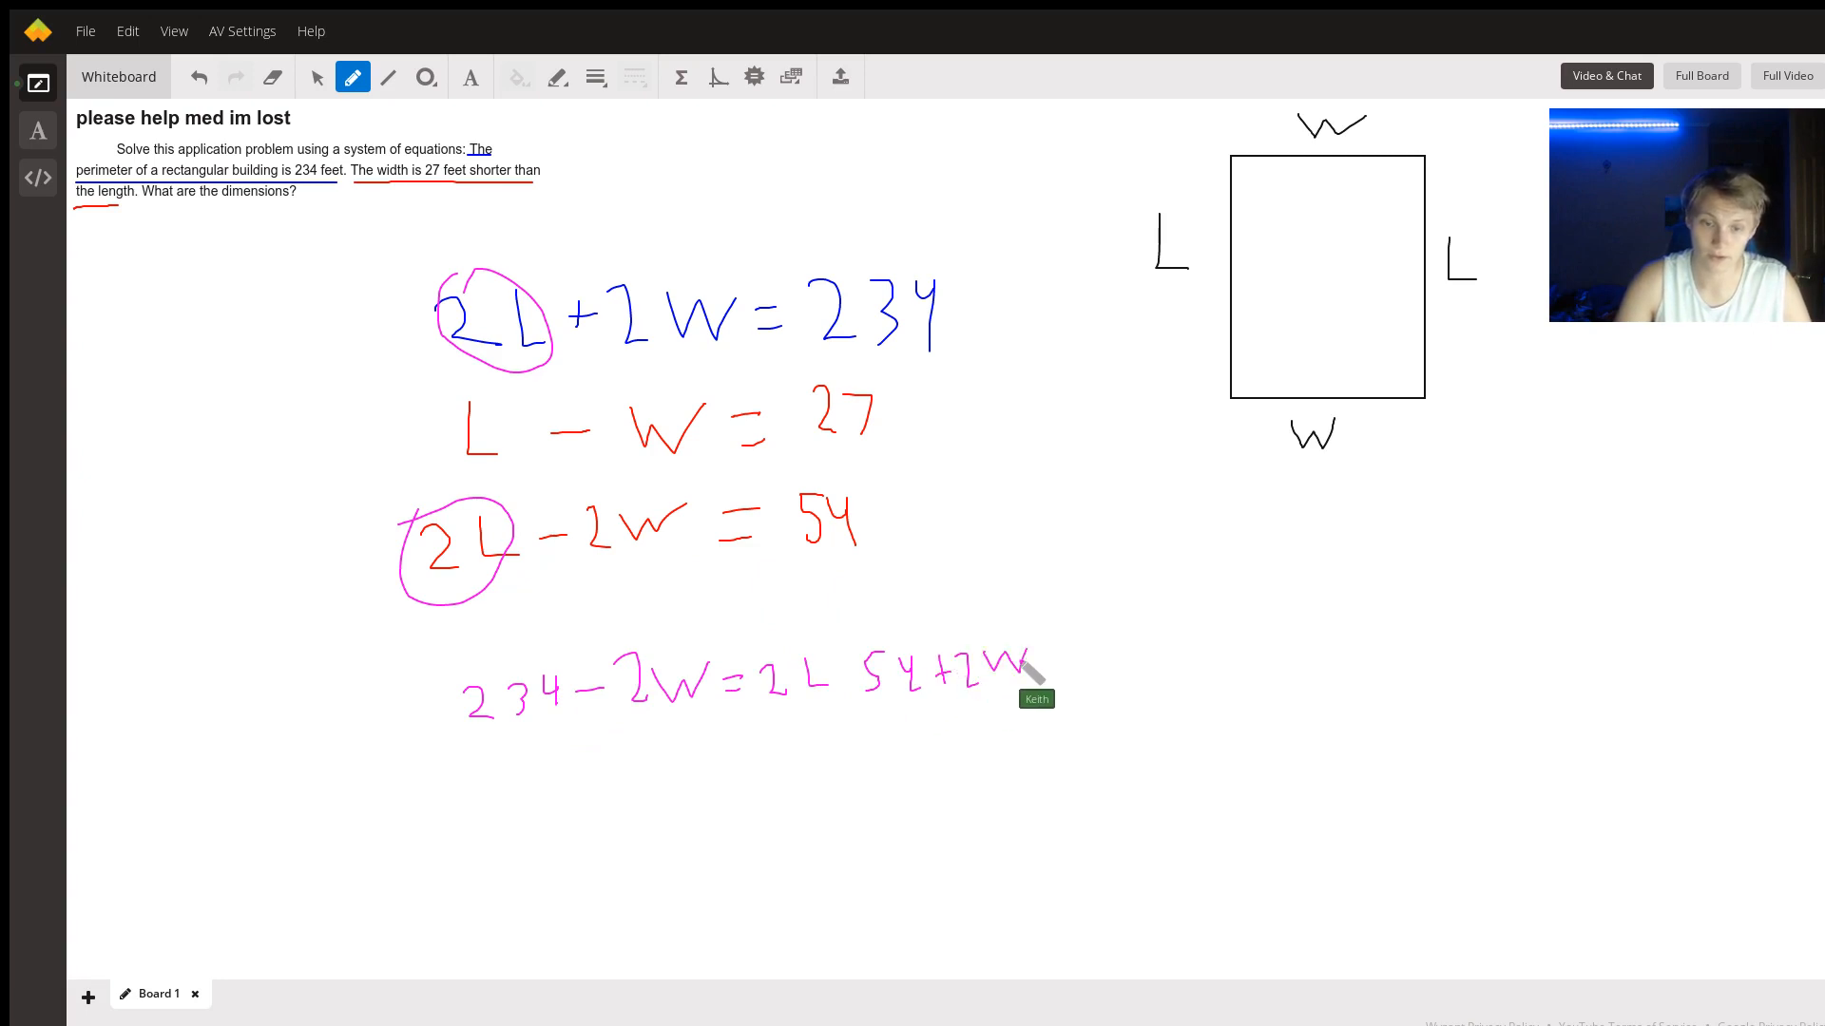
mouse_move(838, 681)
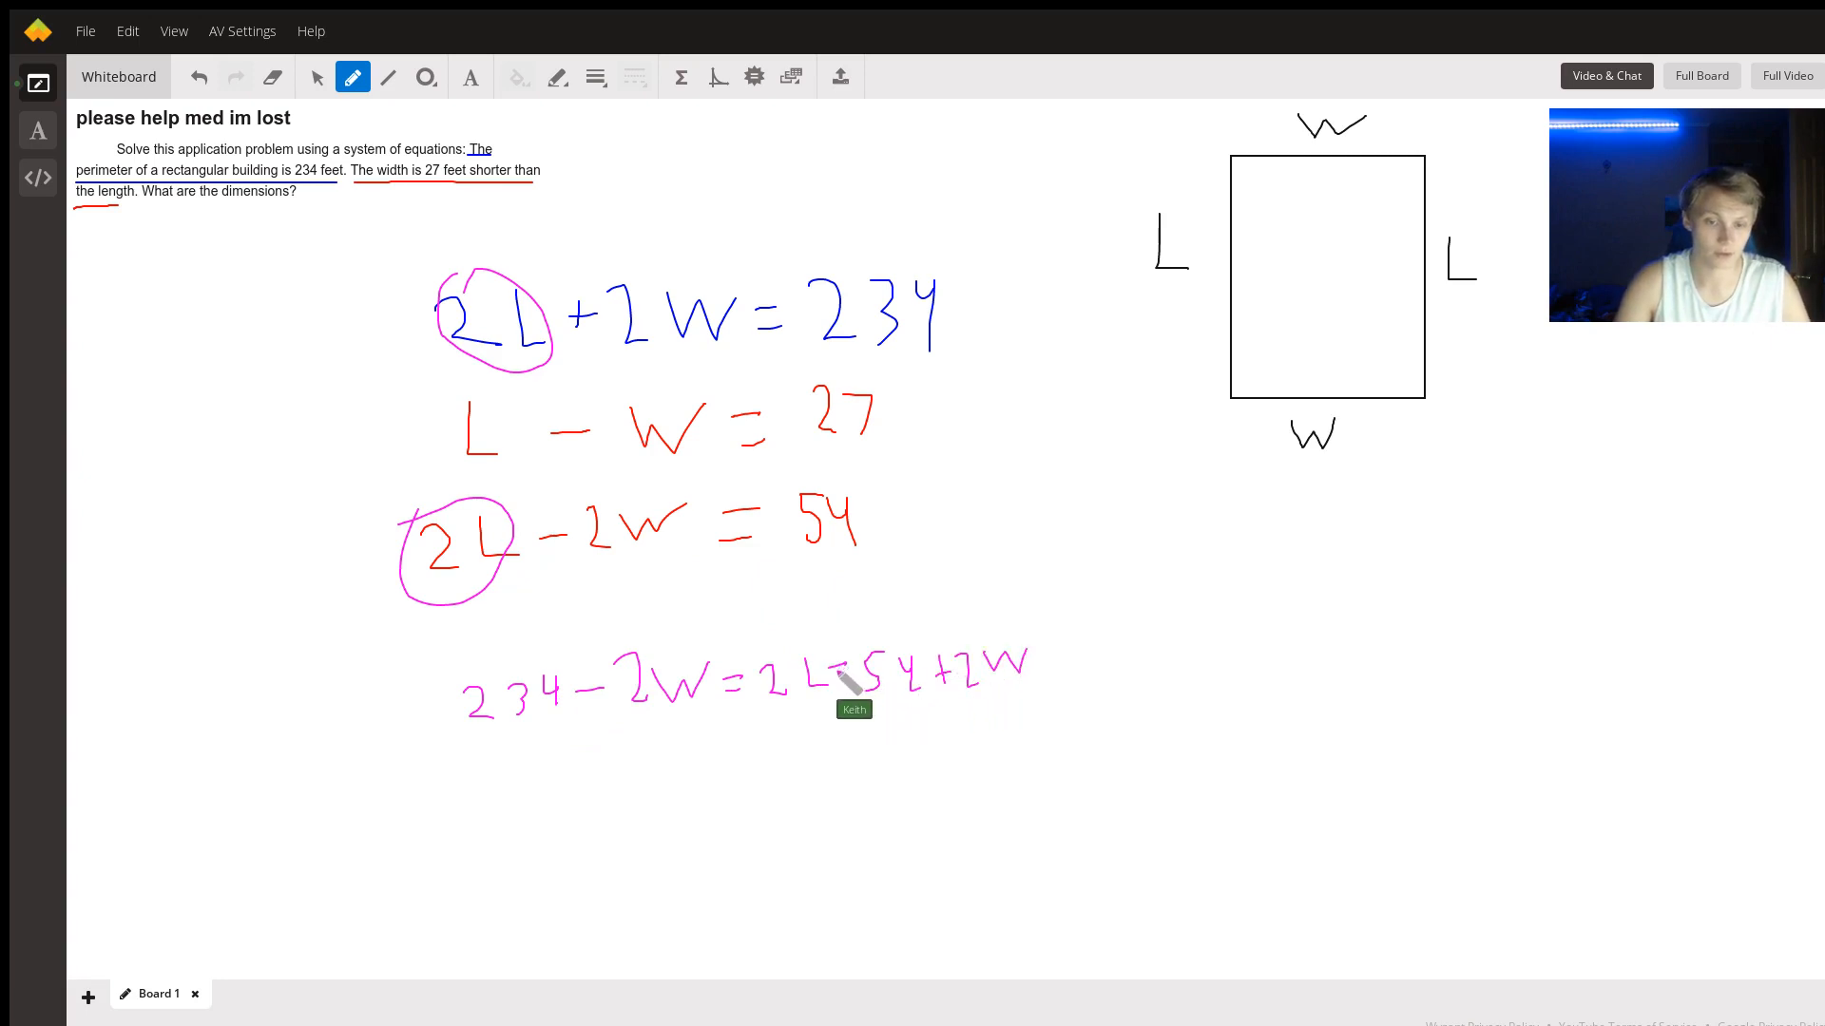
mouse_move(663, 745)
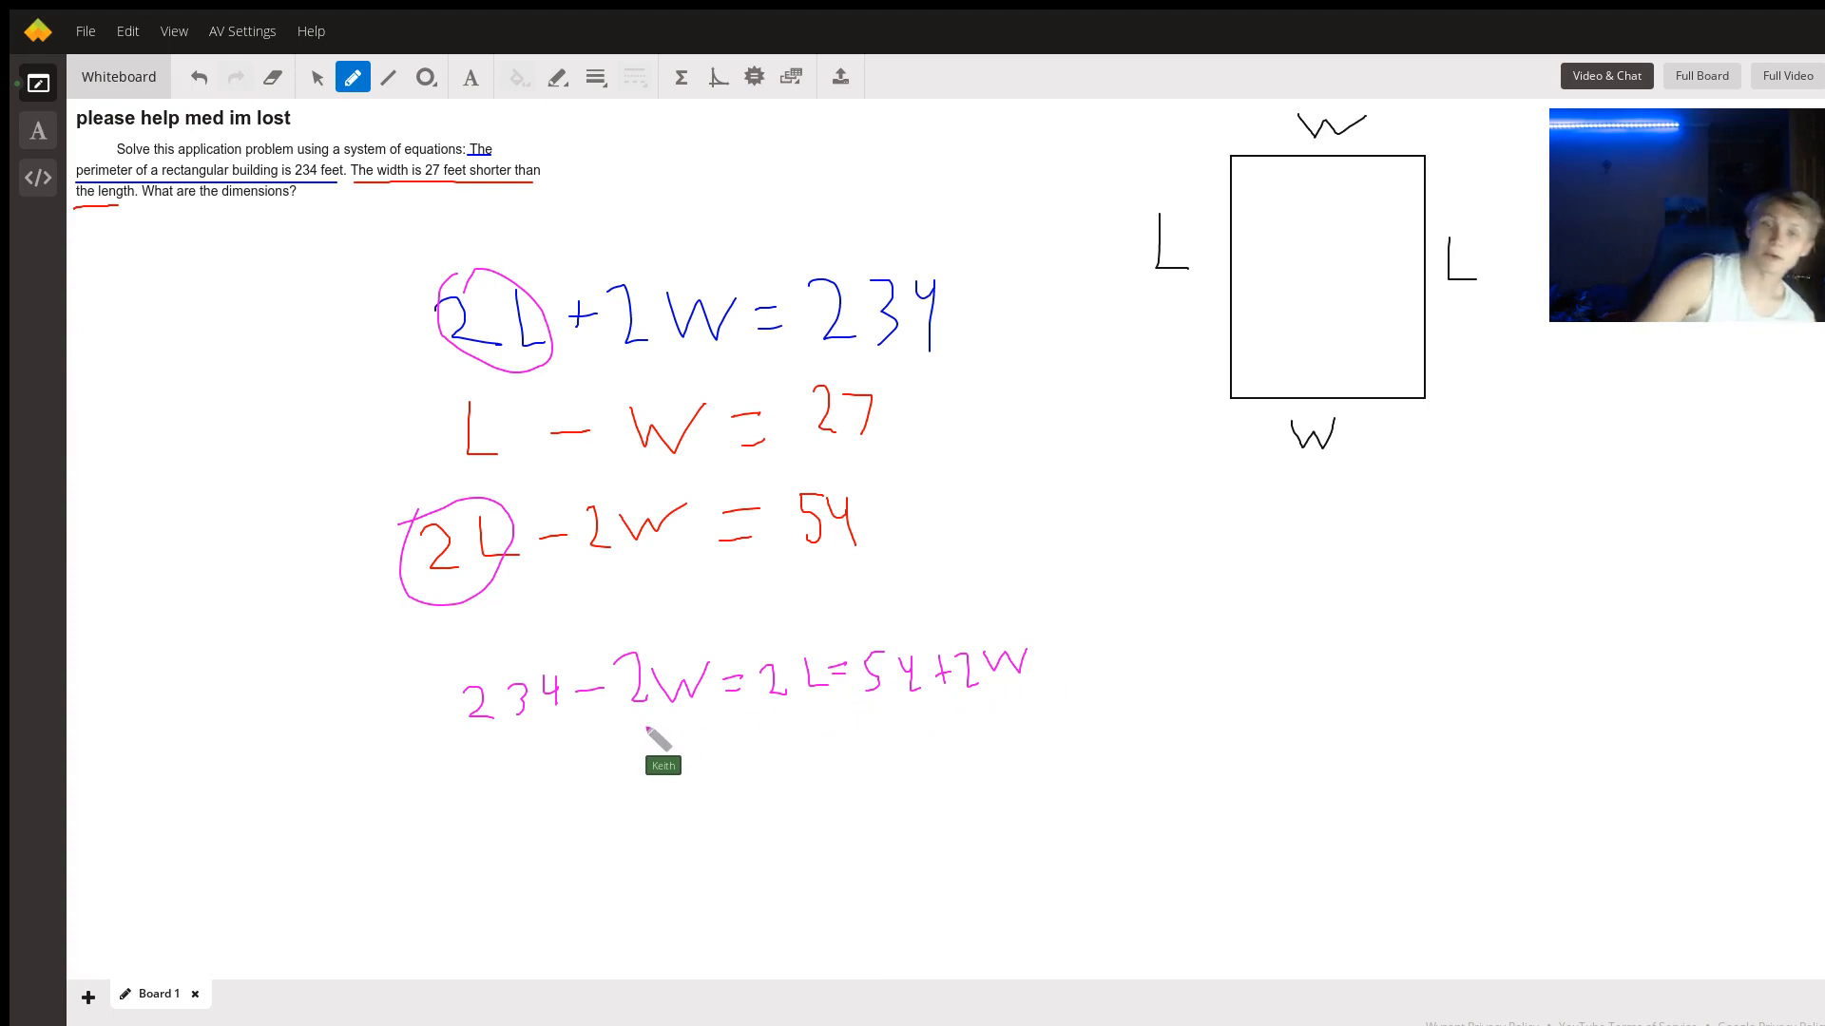
mouse_move(757, 680)
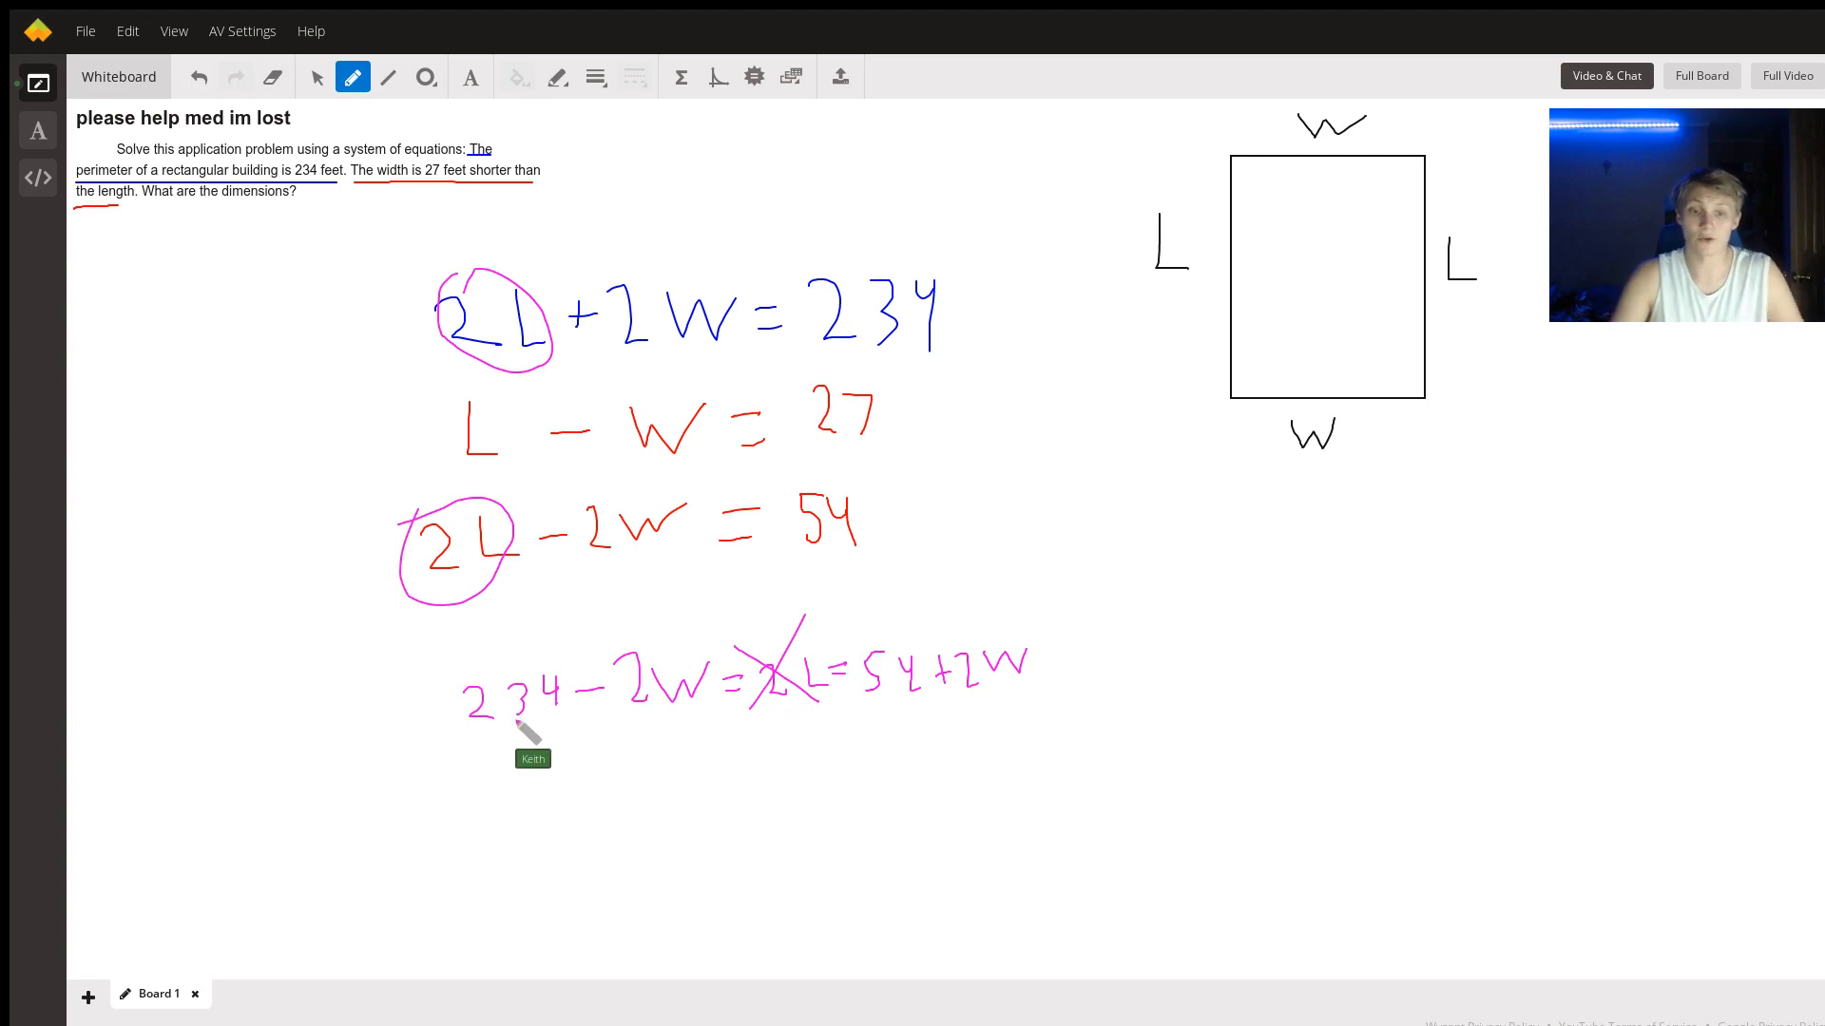
mouse_move(876, 715)
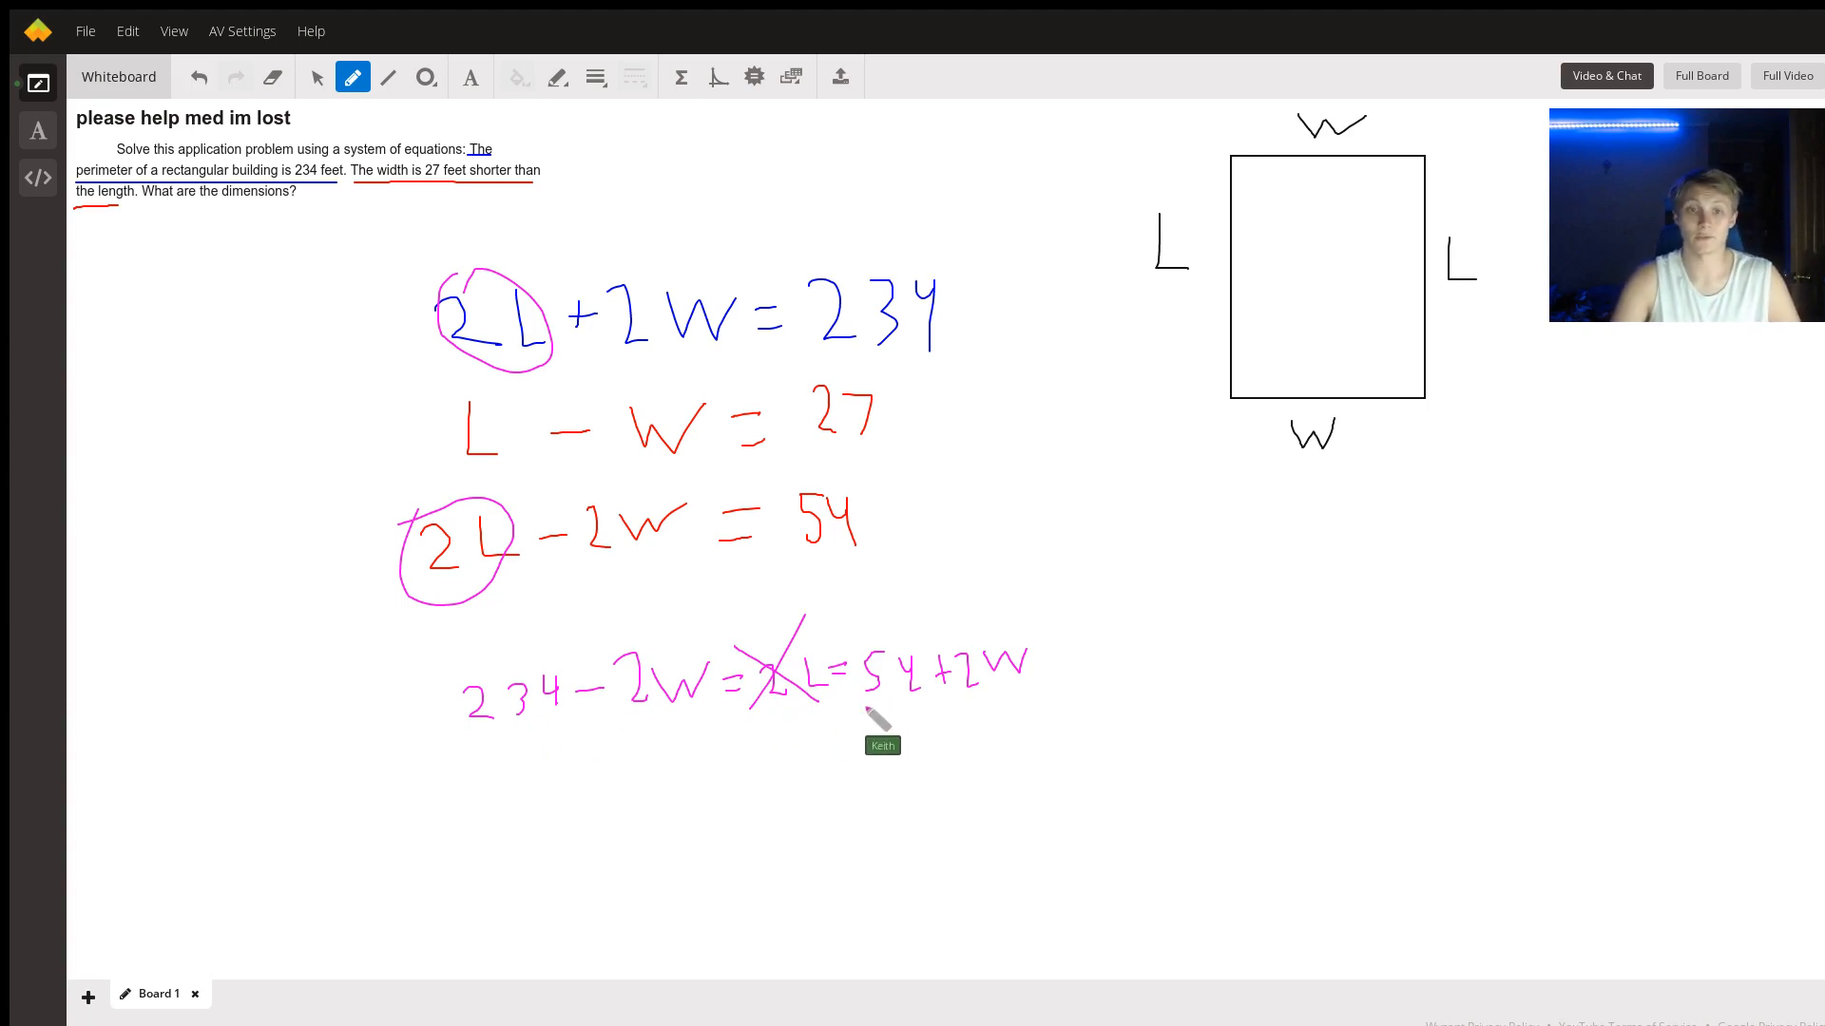
mouse_move(669, 750)
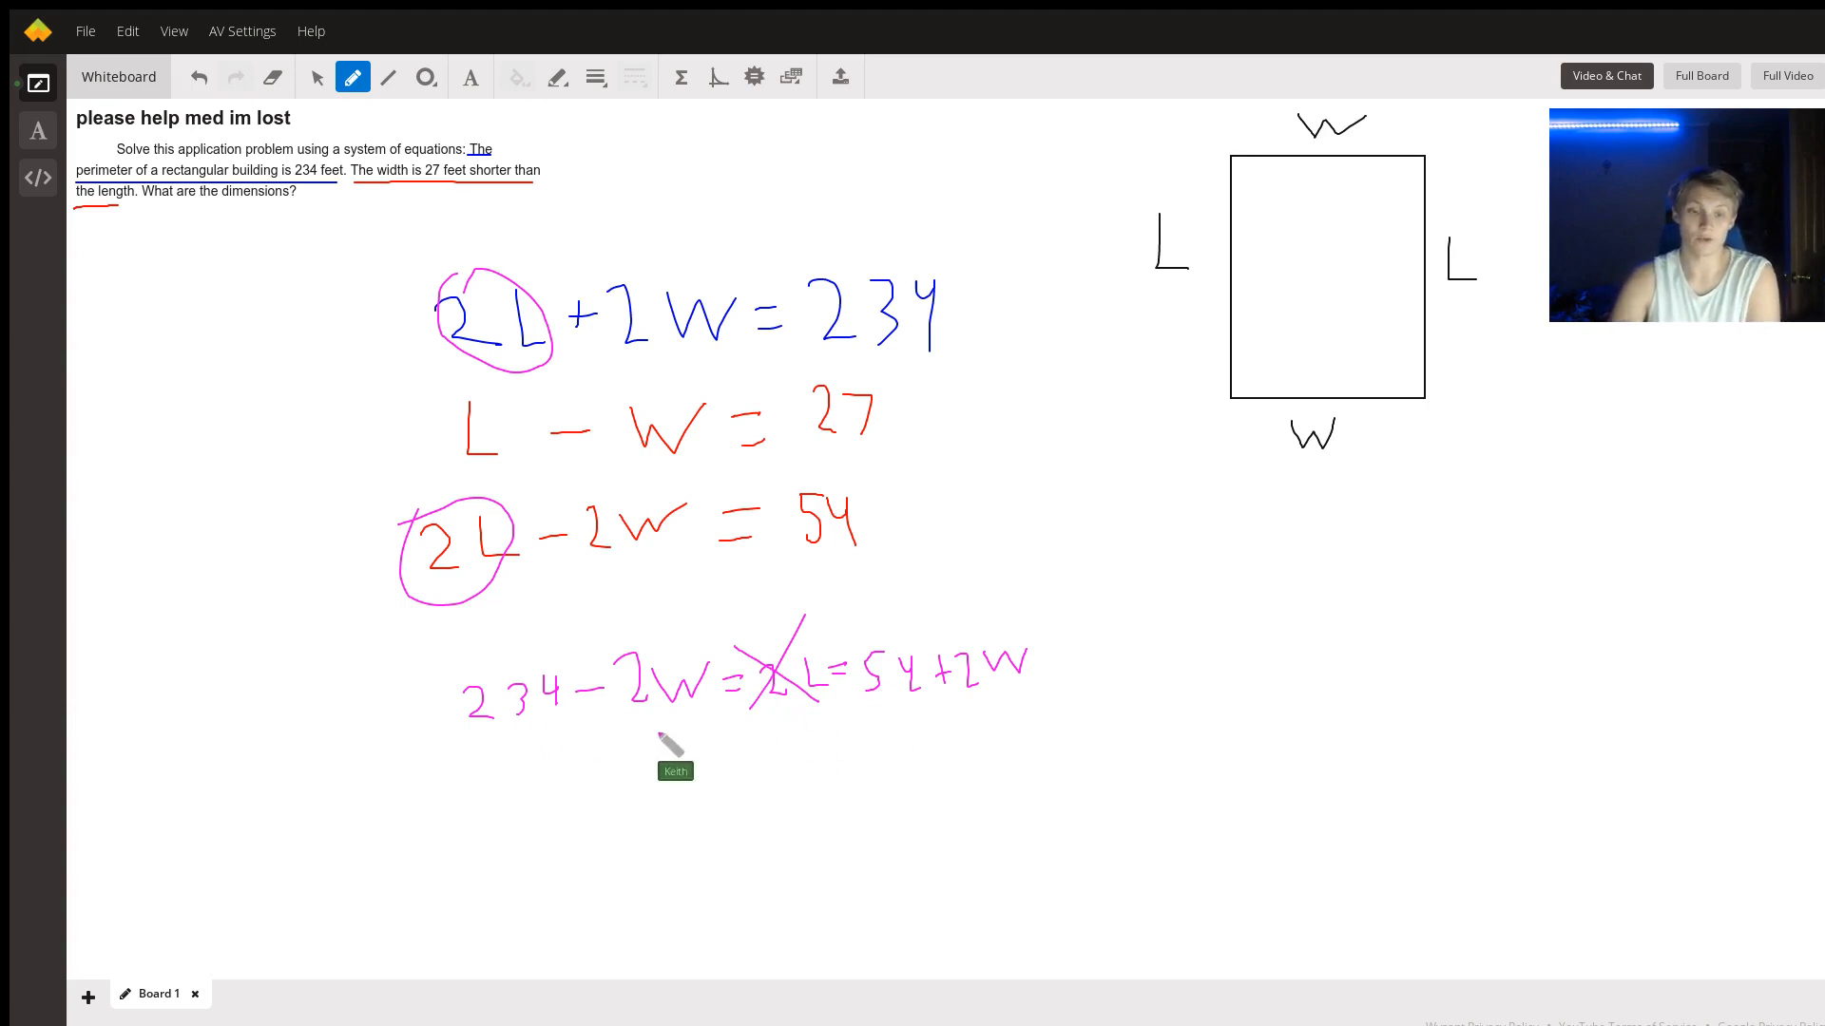
mouse_move(591, 779)
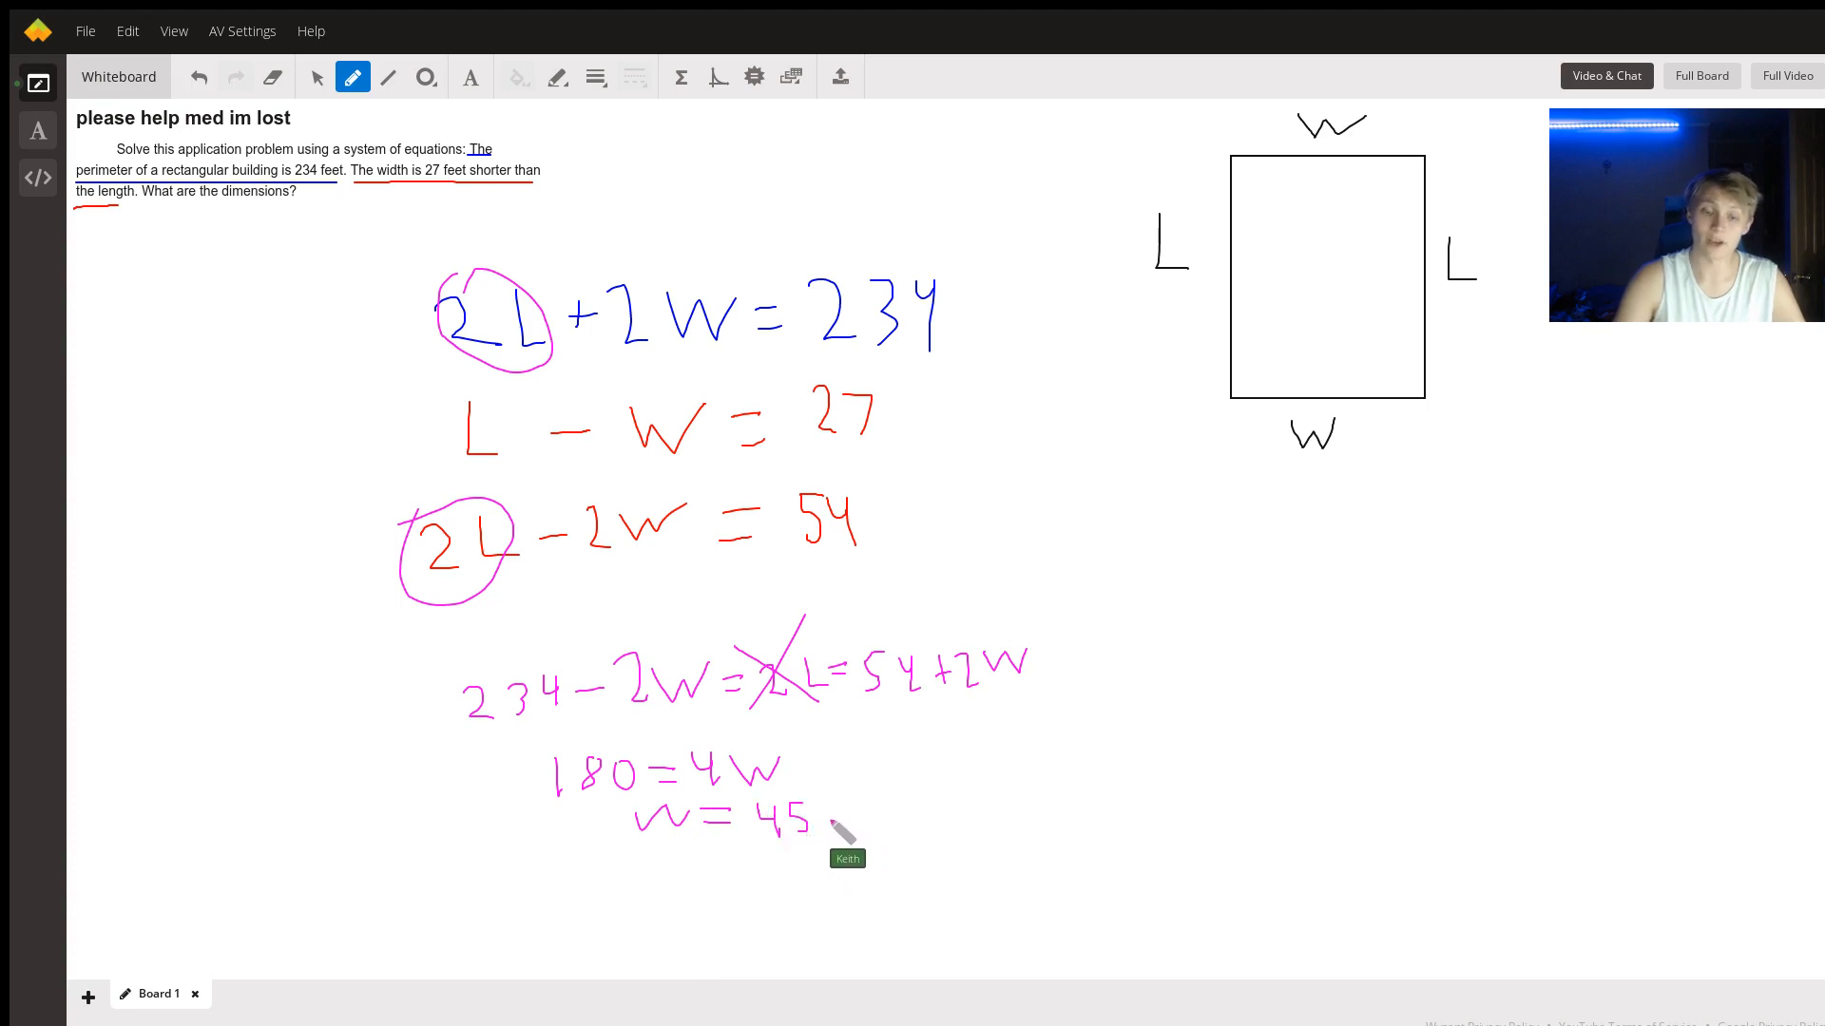
mouse_move(757, 867)
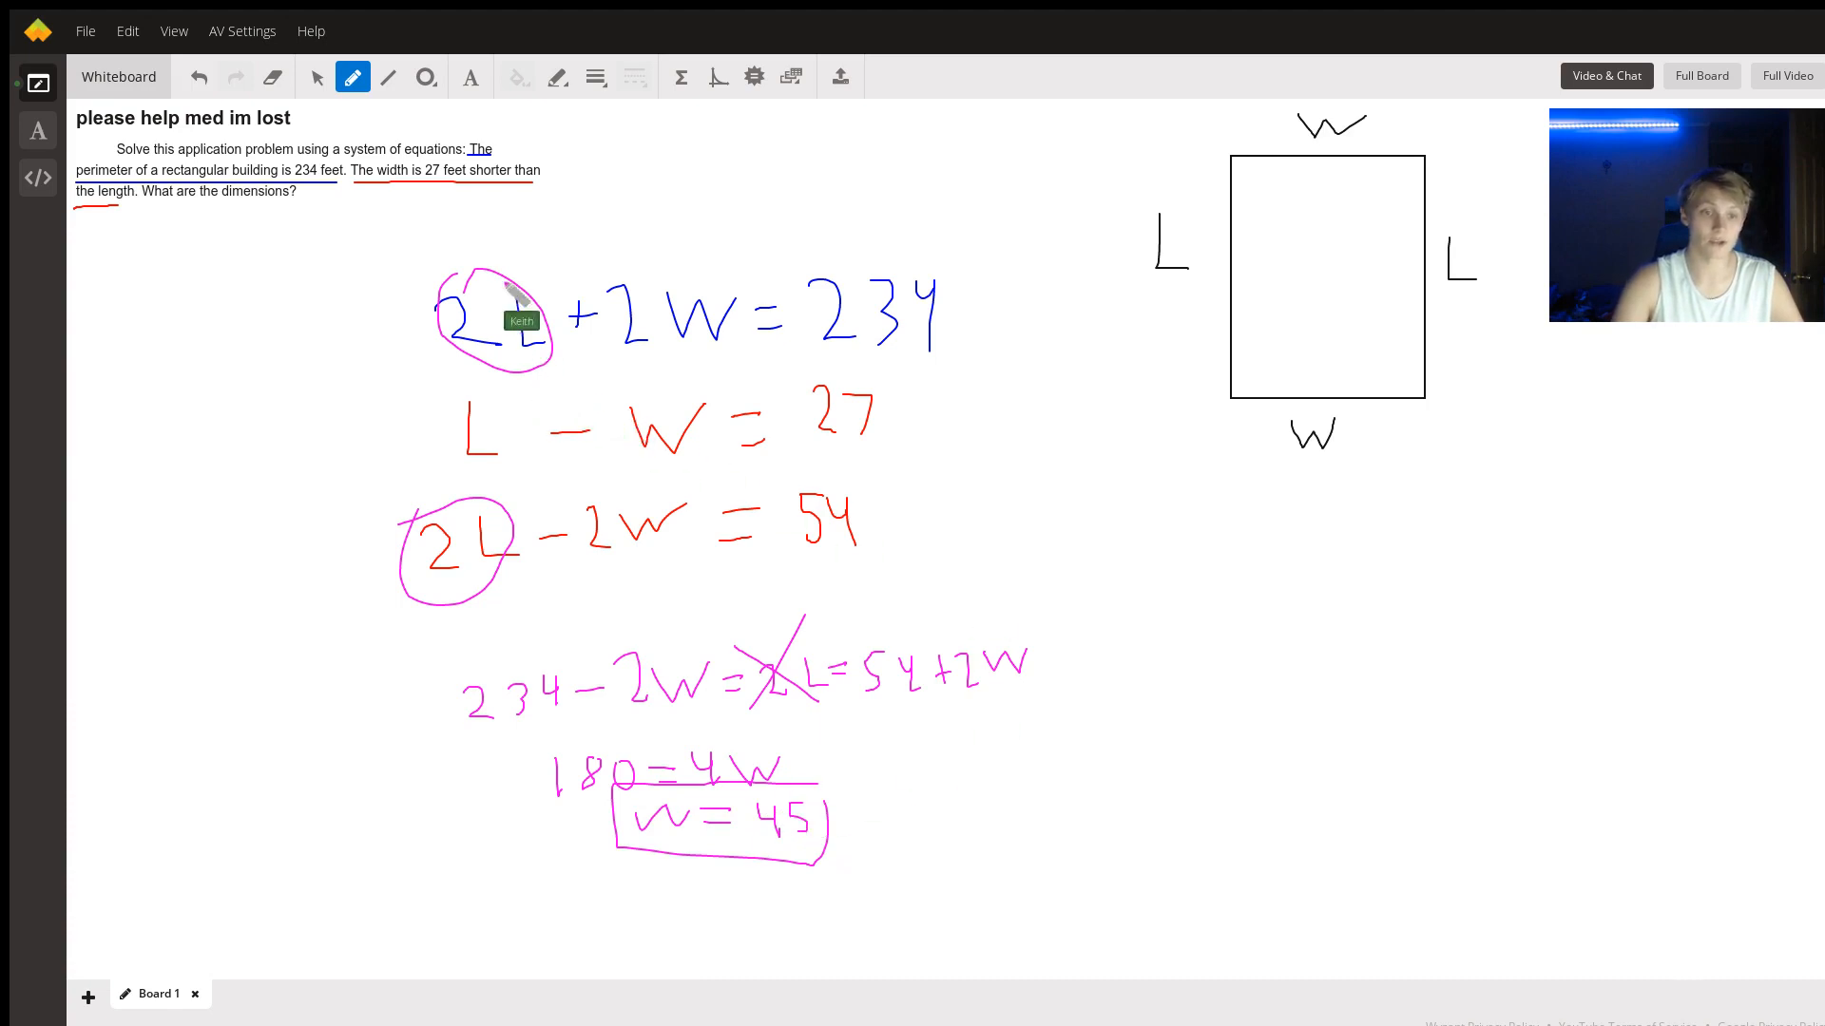
mouse_move(1162, 488)
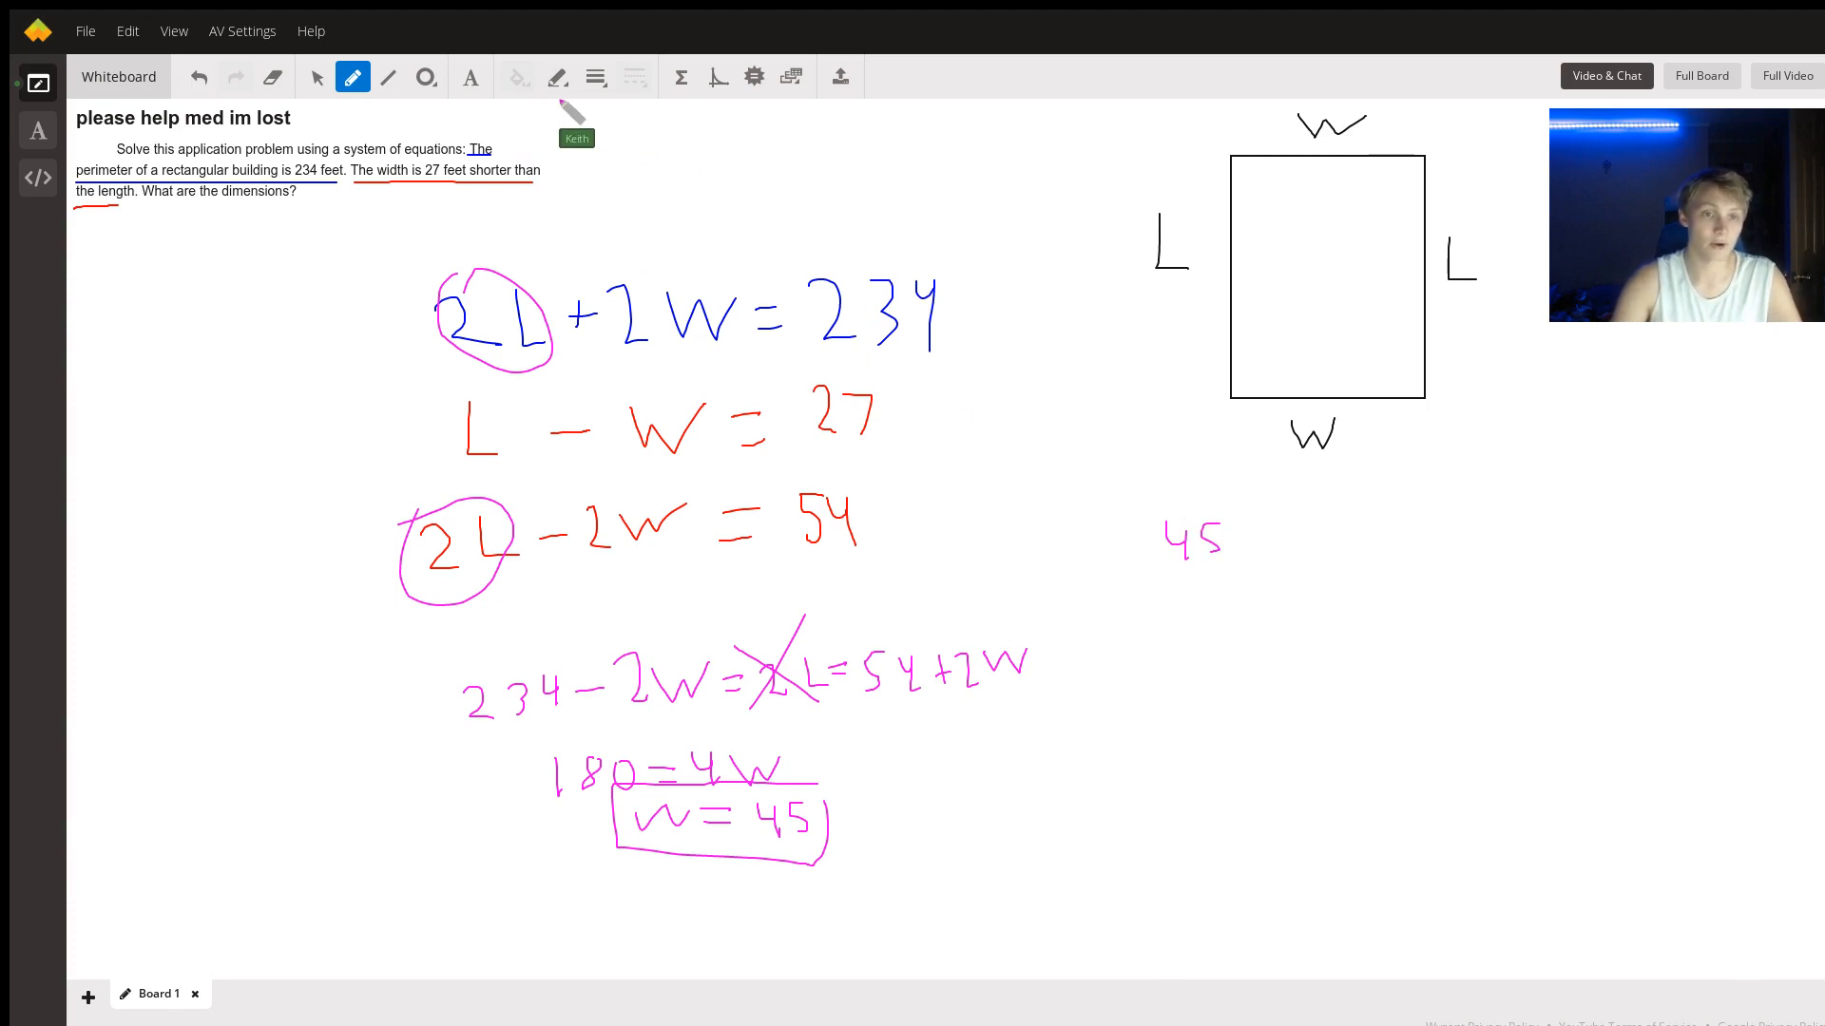
mouse_move(1077, 535)
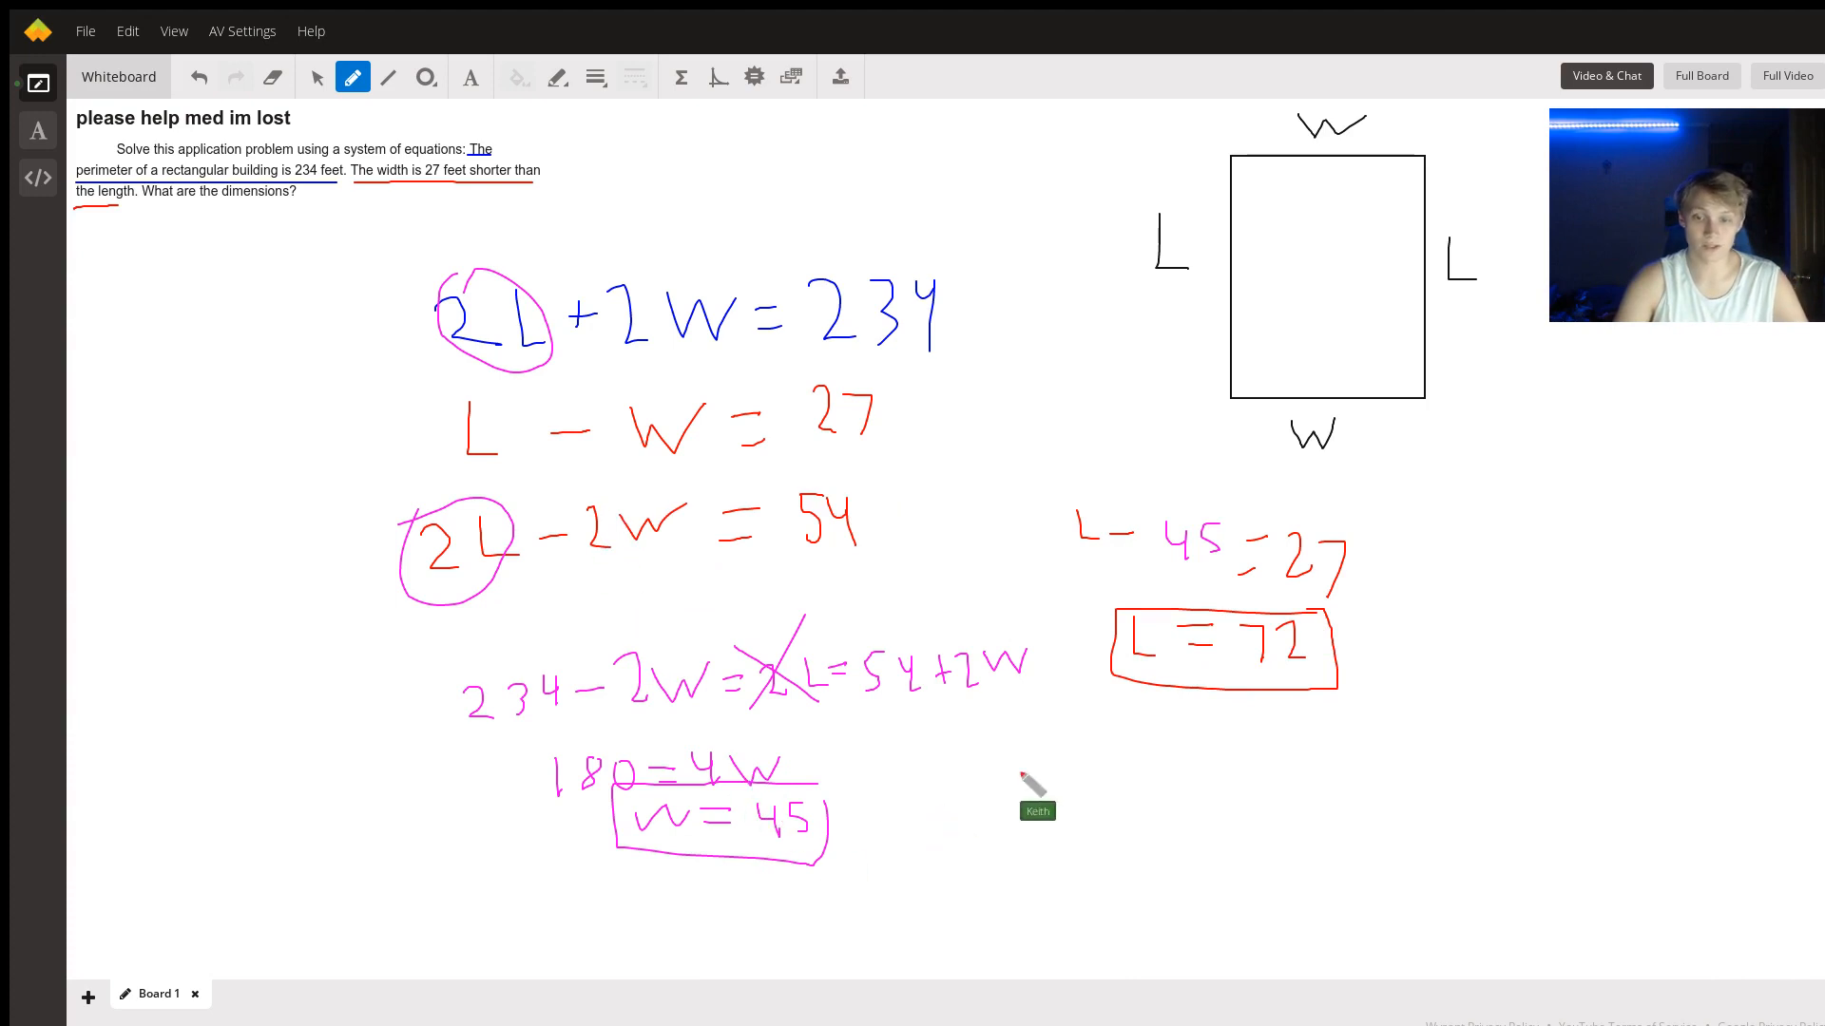
mouse_move(995, 547)
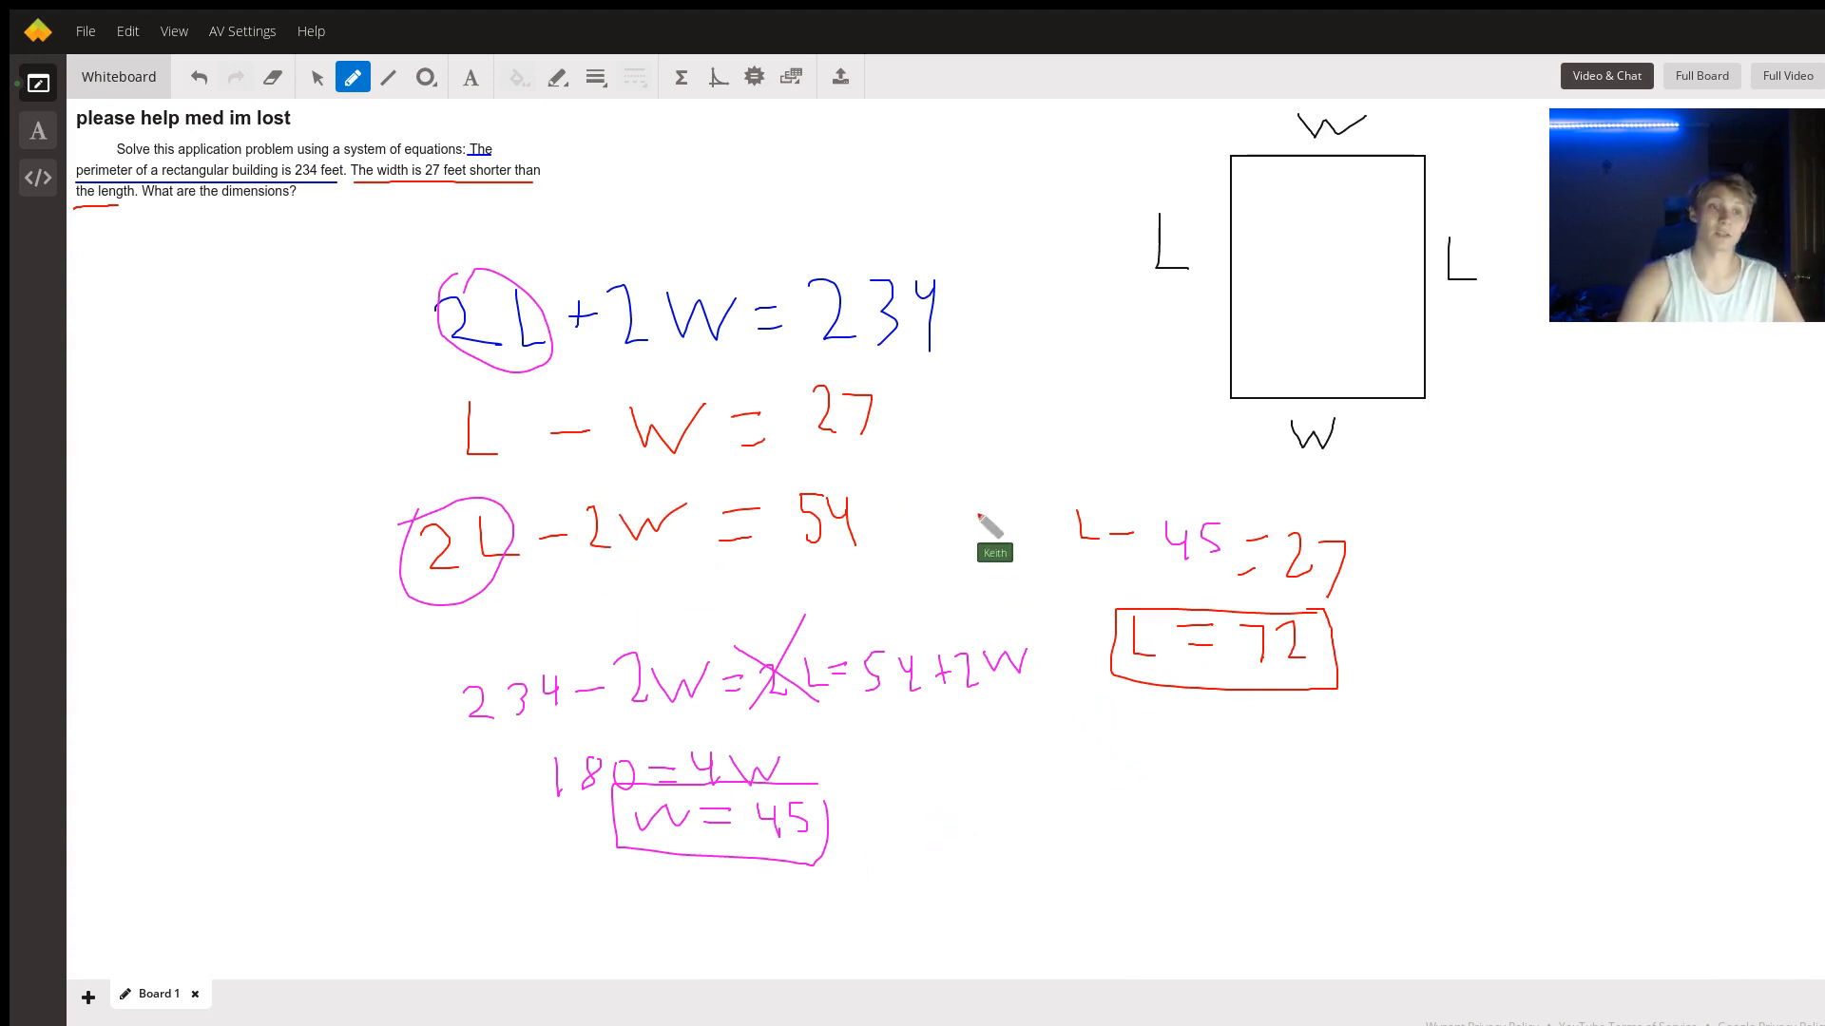
mouse_move(793, 229)
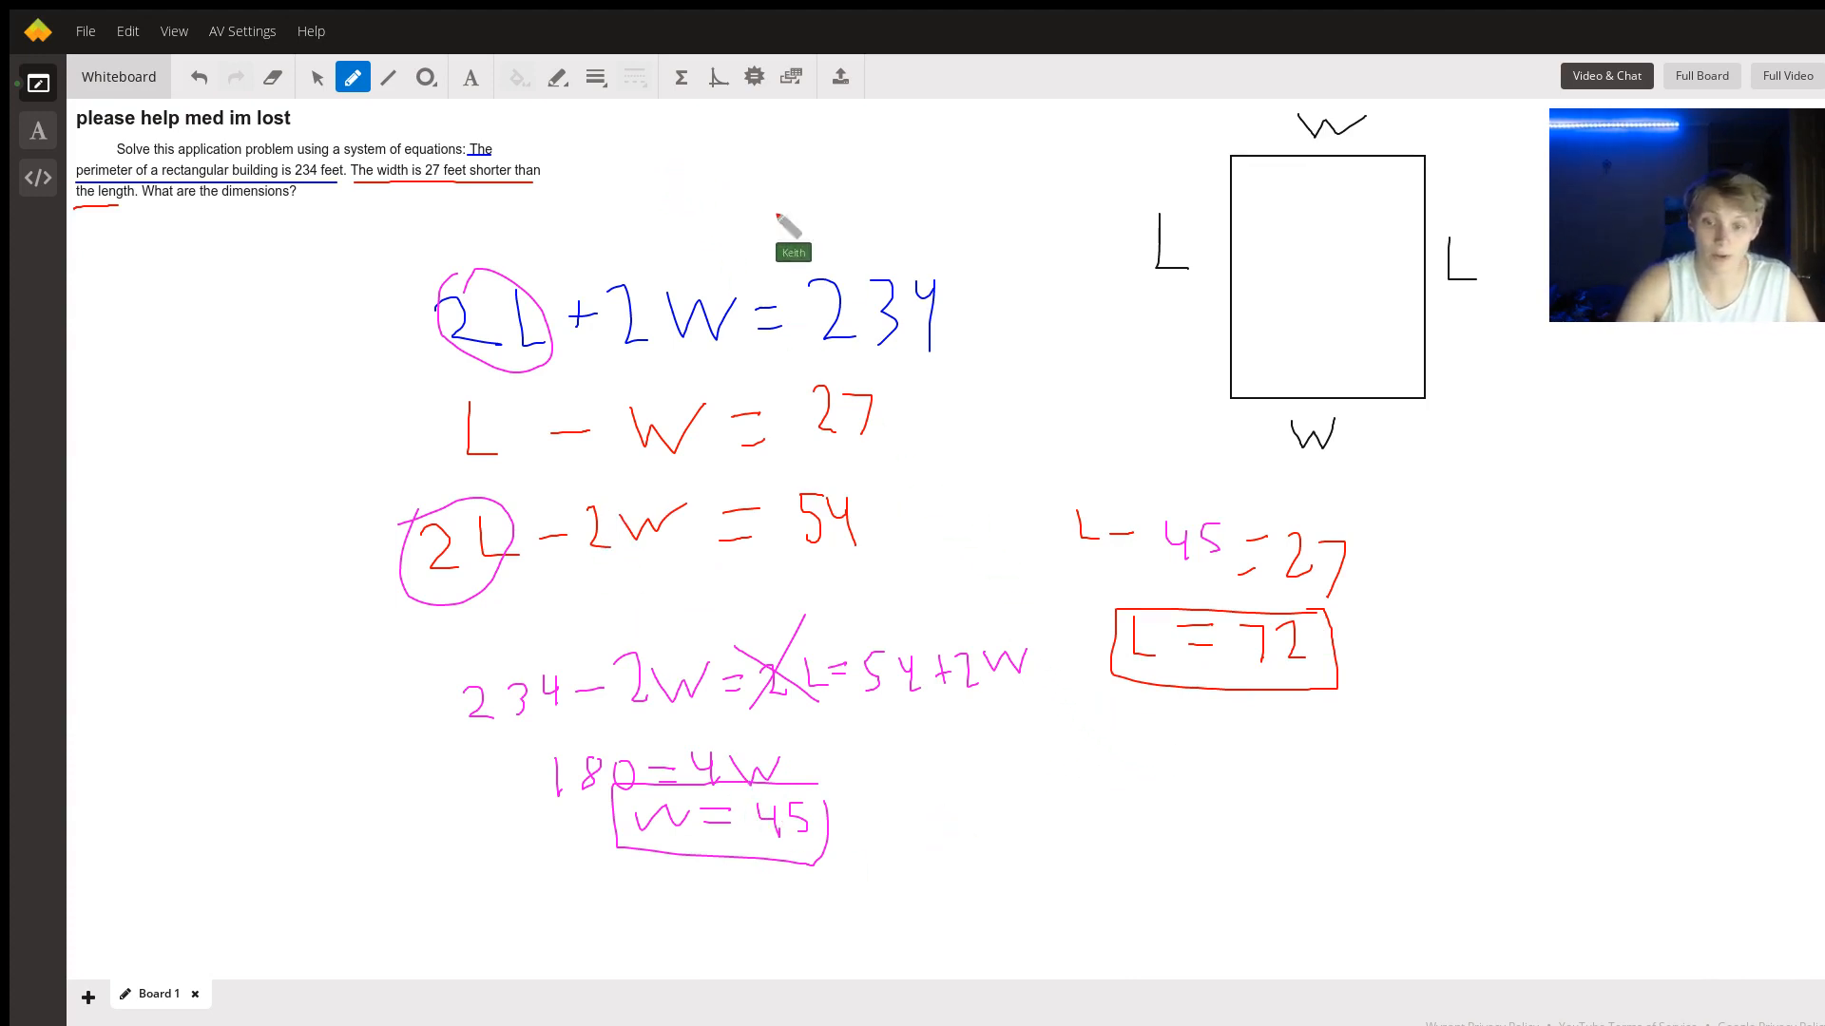
mouse_move(637, 125)
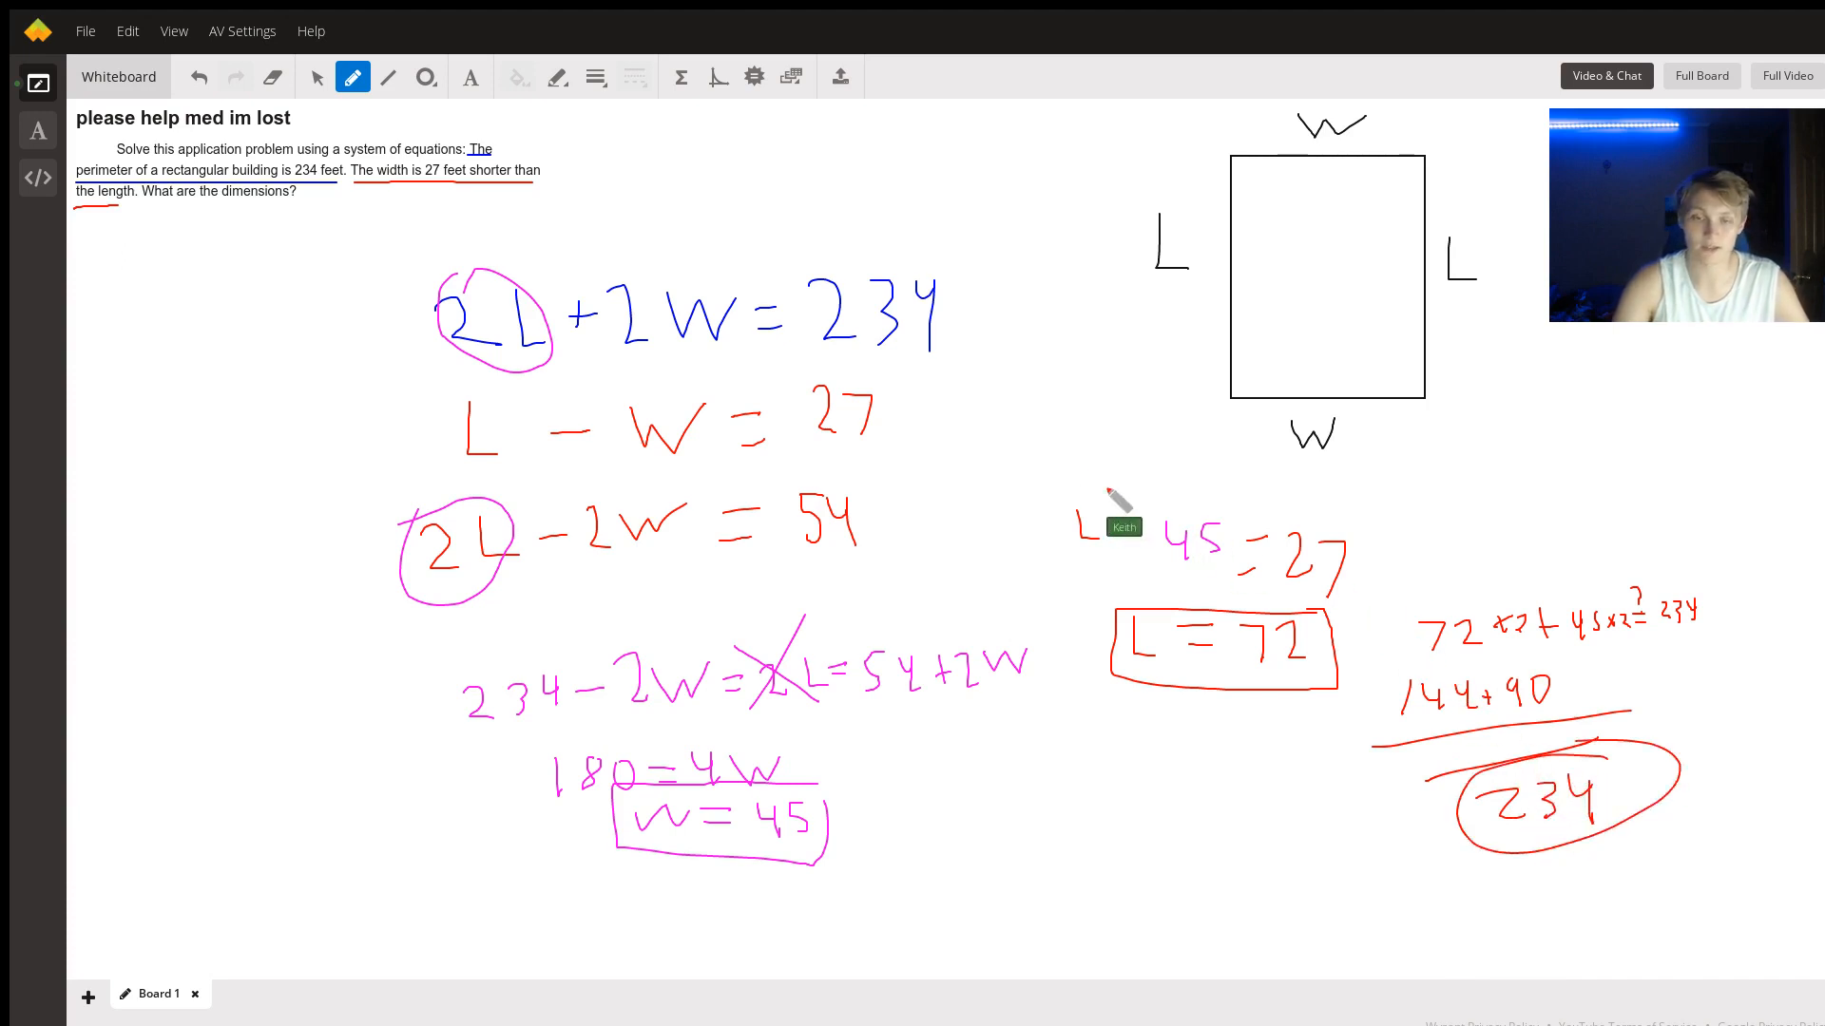
mouse_move(756, 157)
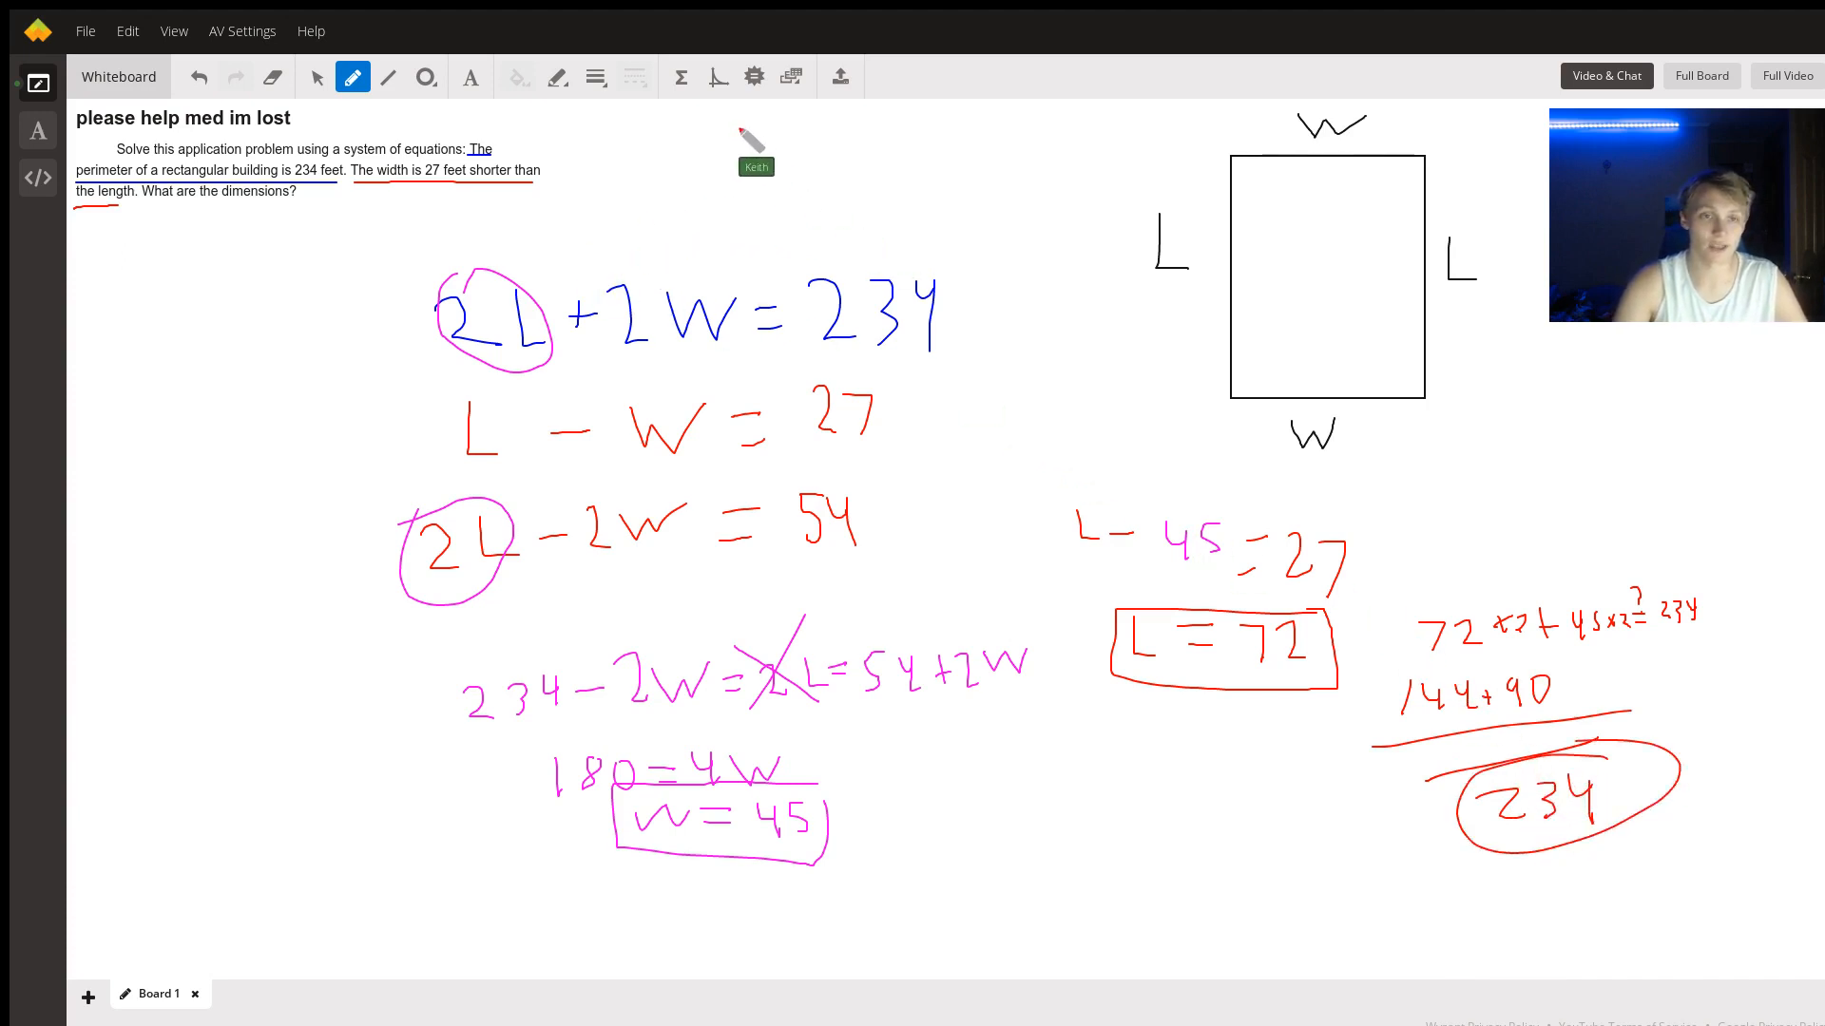
mouse_move(983, 430)
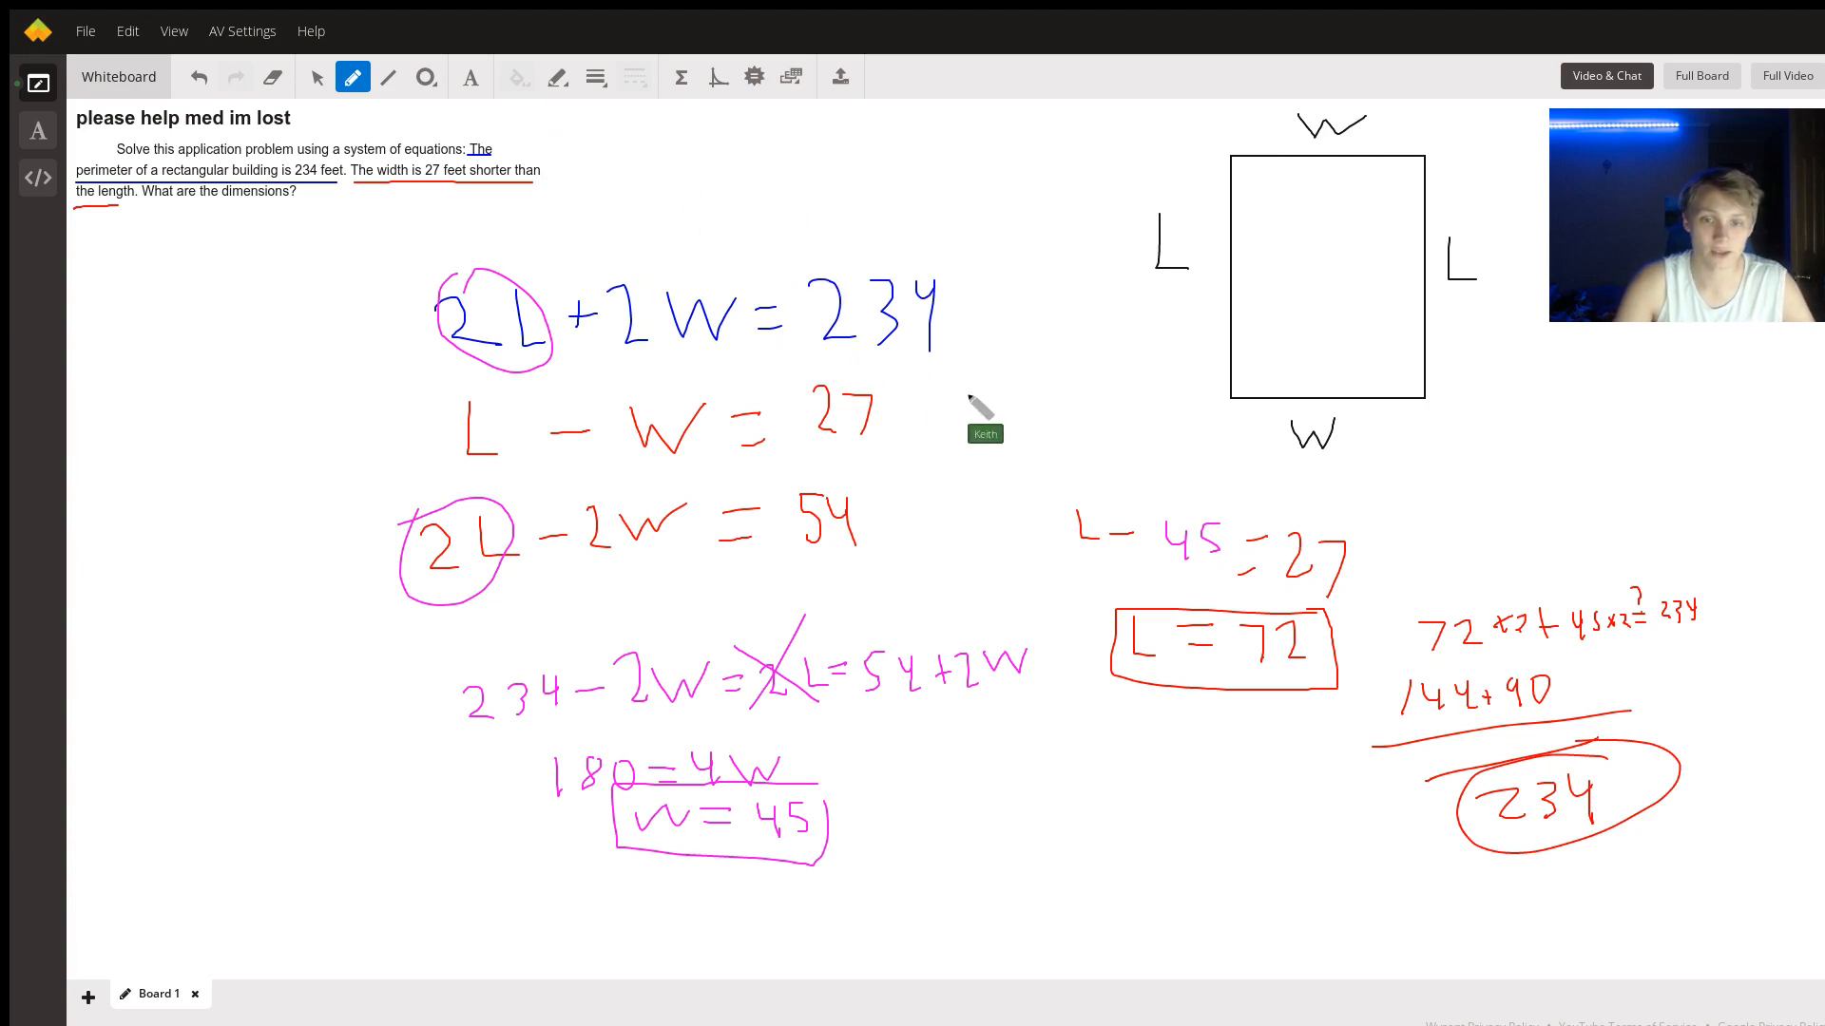